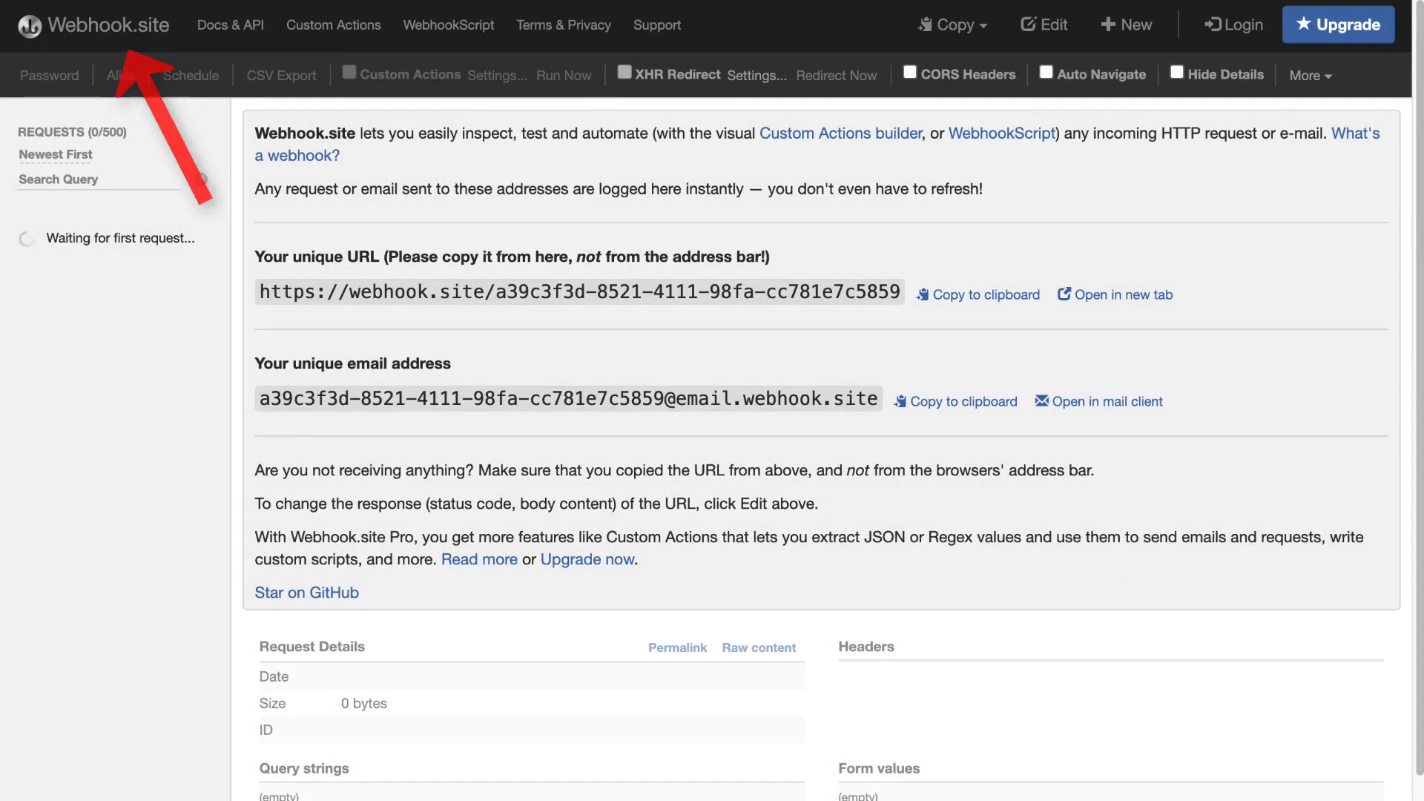
pyautogui.moveTo(894, 284)
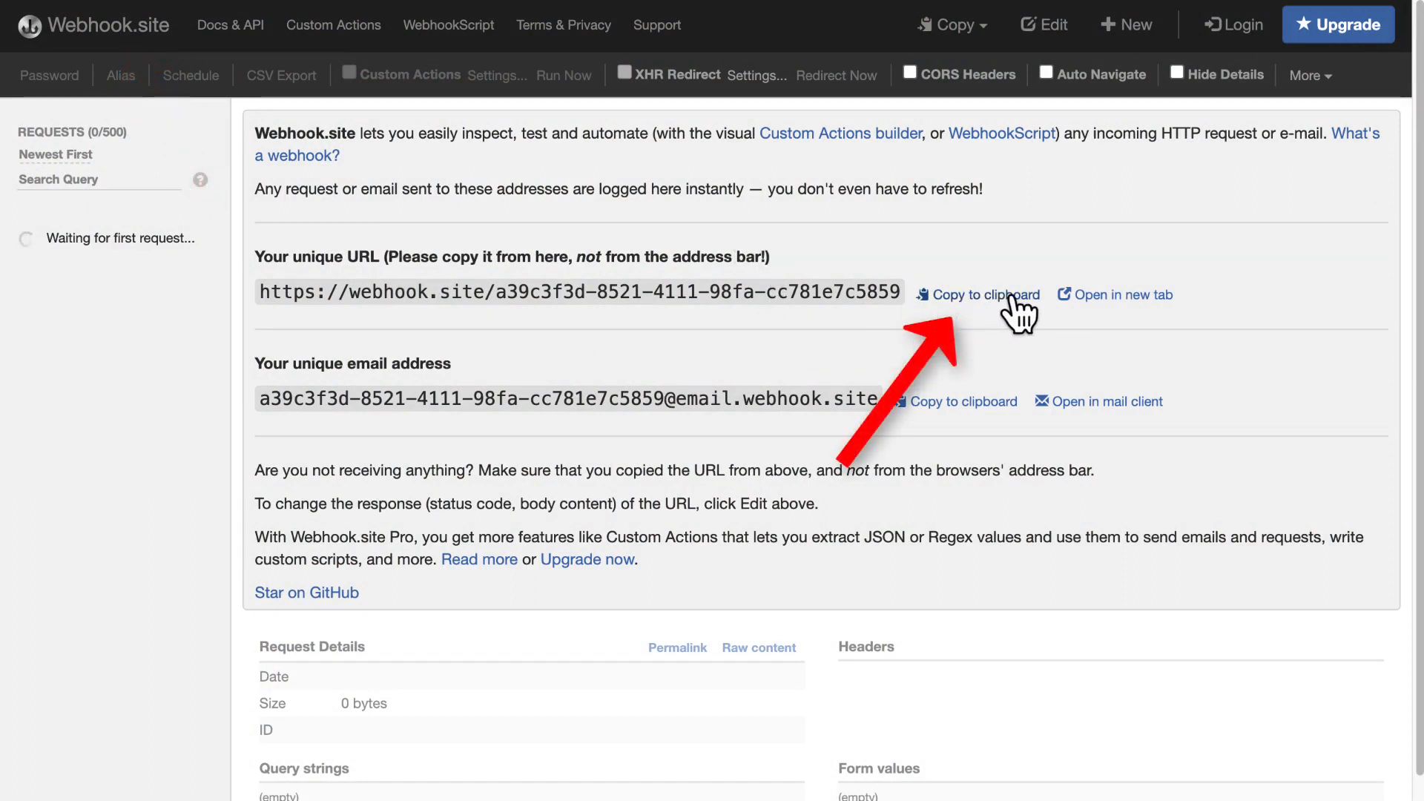
# Copy the unique Webhook.site URL to the clipboard
pyautogui.click(987, 295)
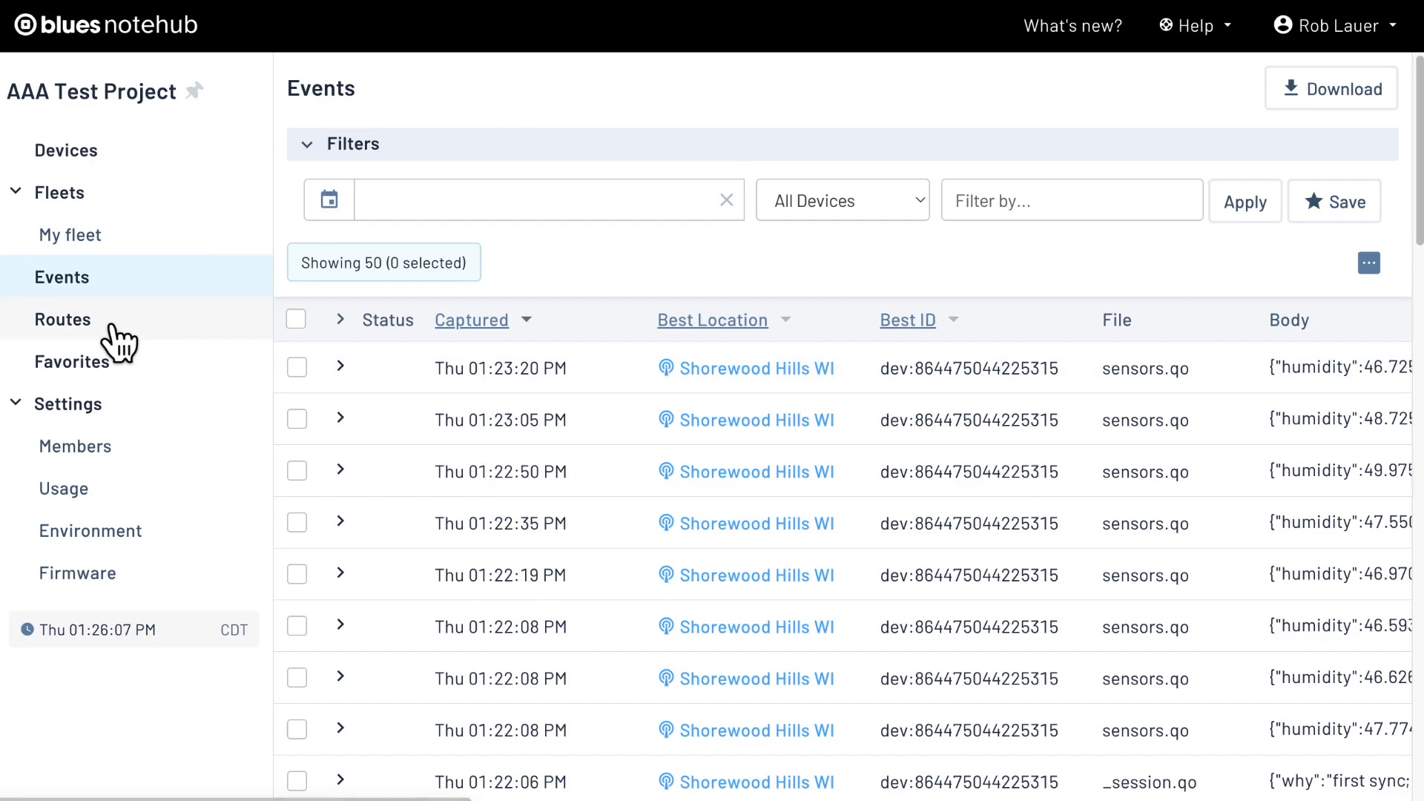
pyautogui.click(62, 319)
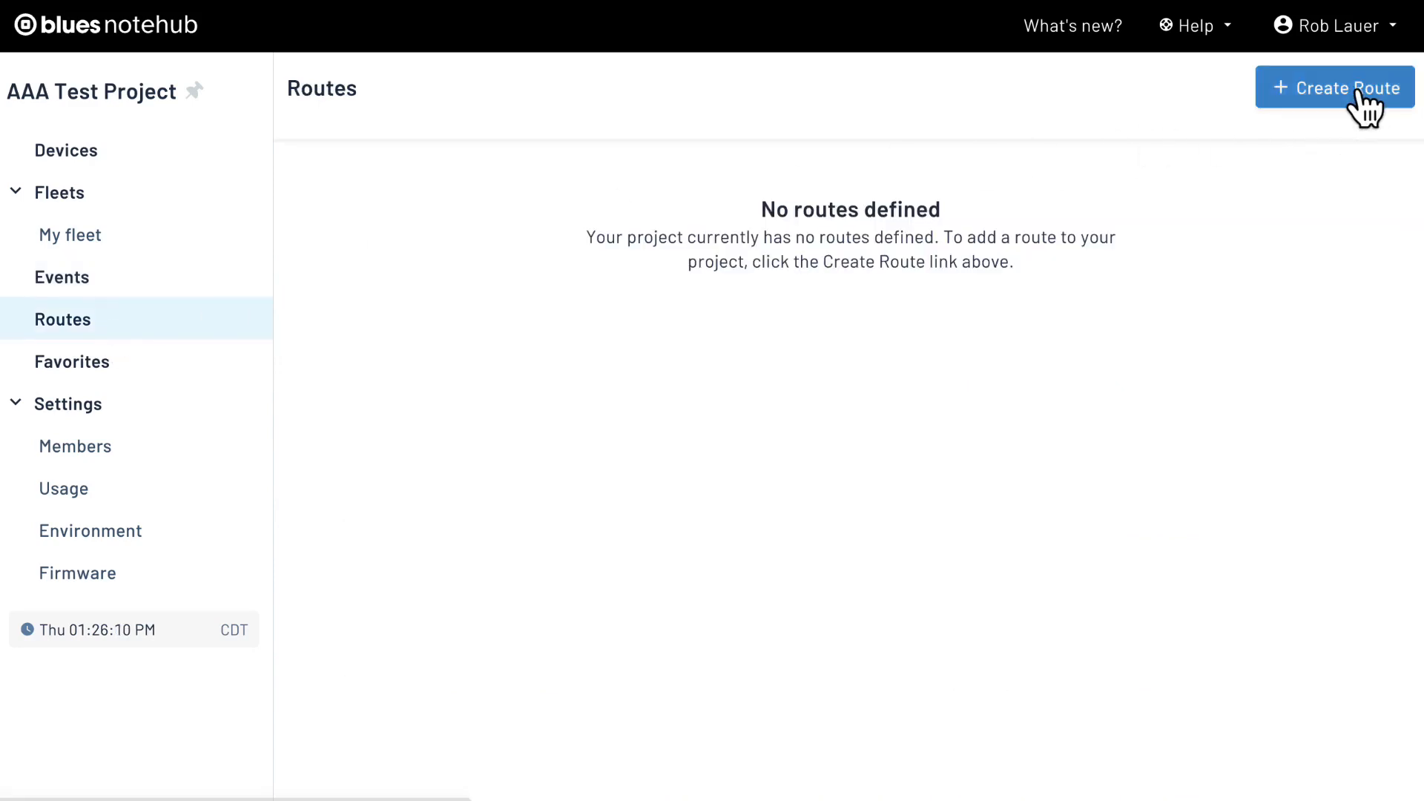
pyautogui.click(1335, 88)
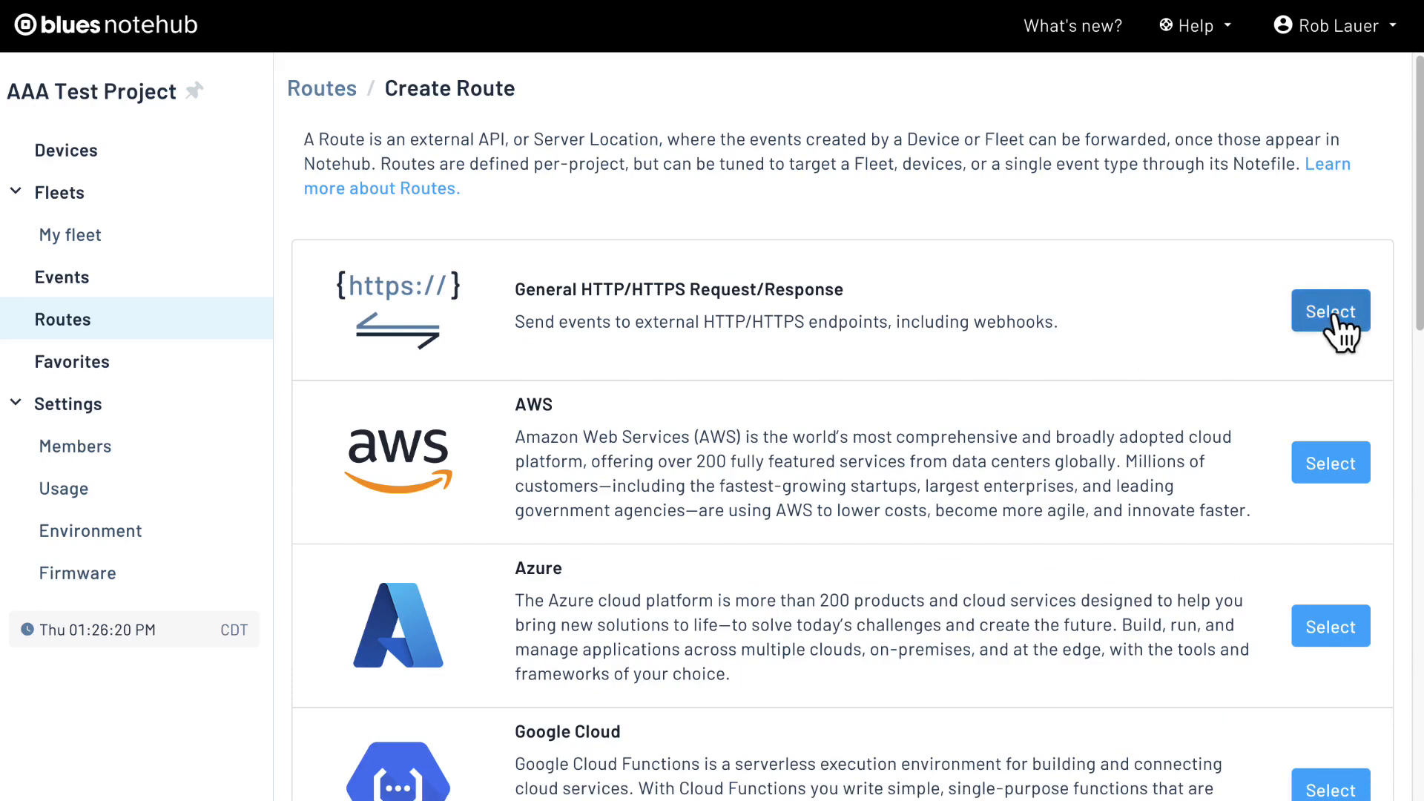
pyautogui.click(1331, 310)
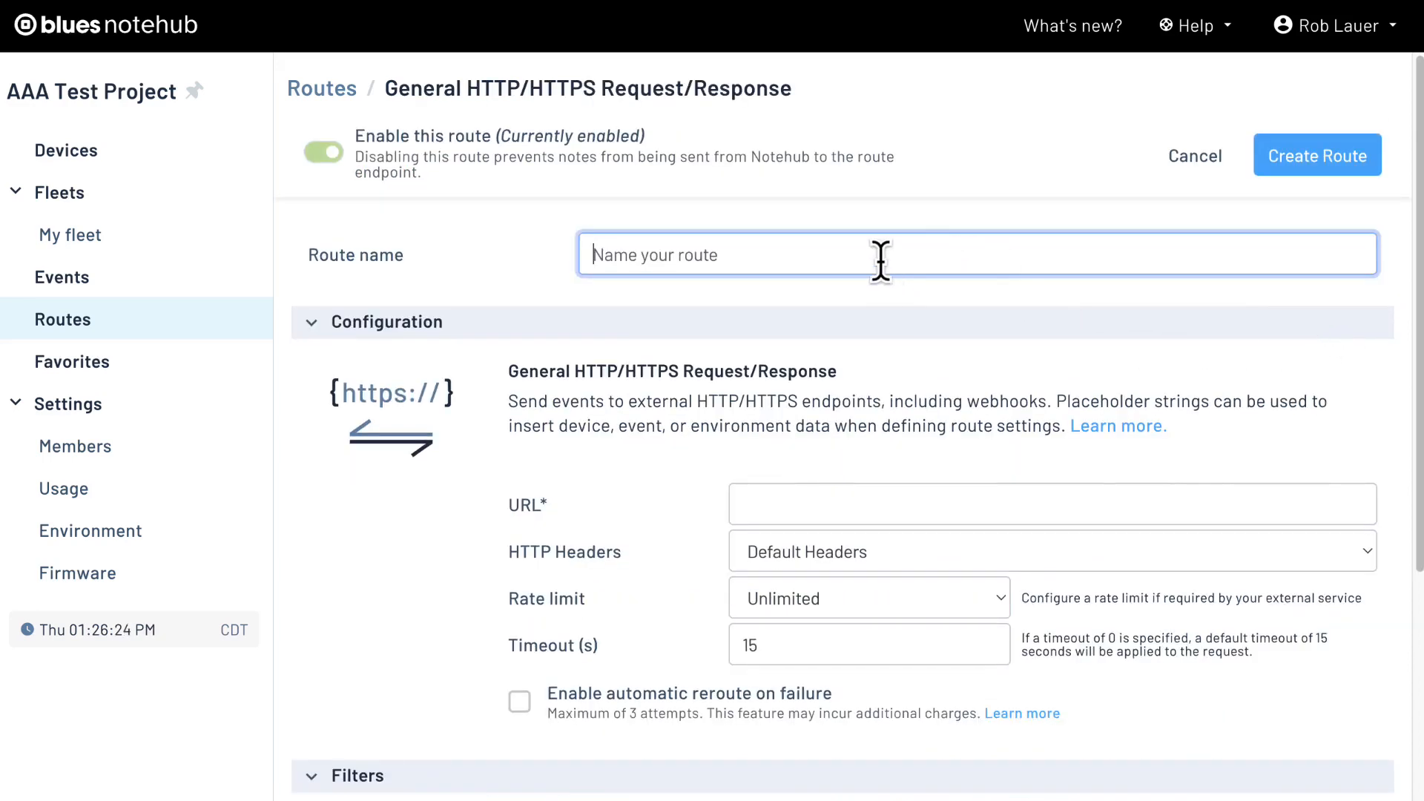
pyautogui.write('Web')
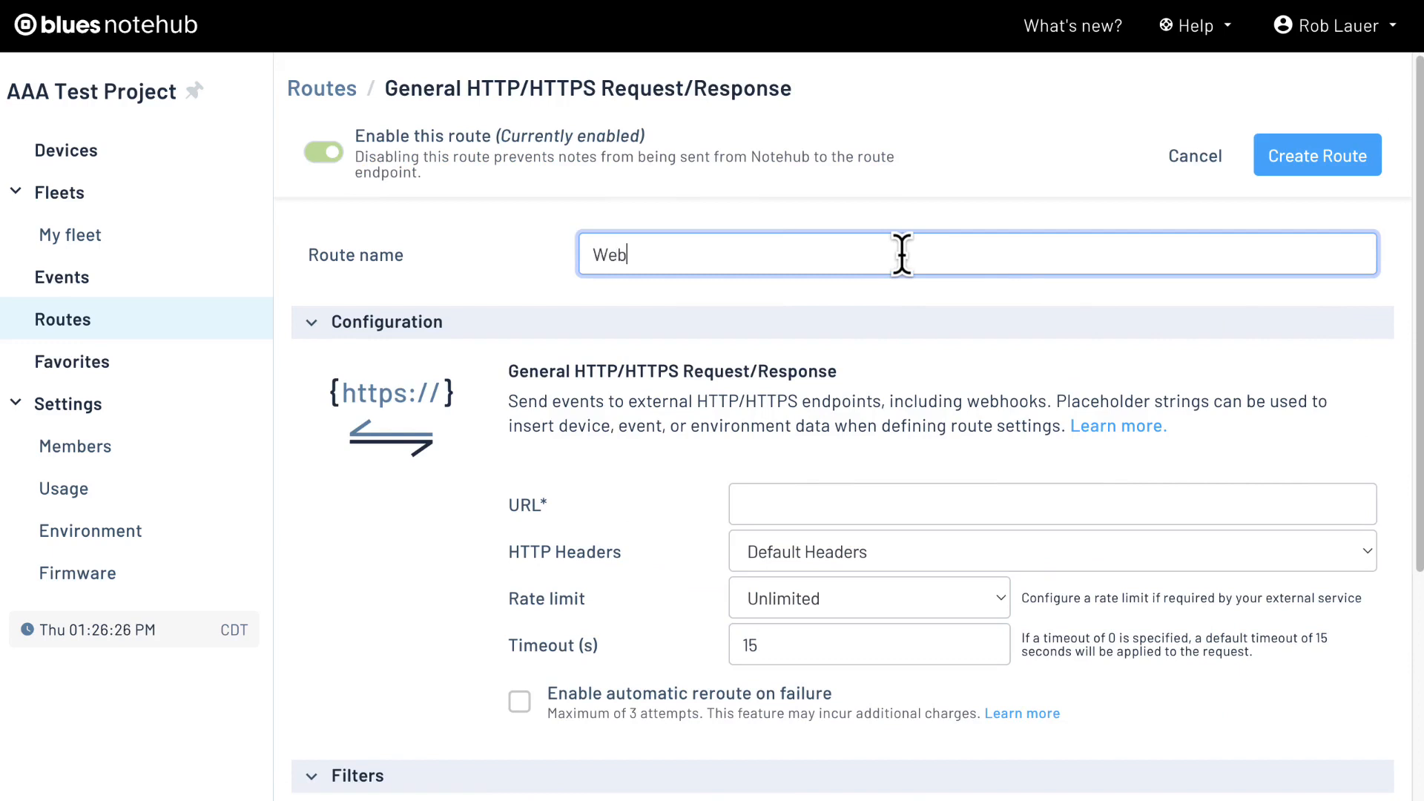
pyautogui.write('hook')
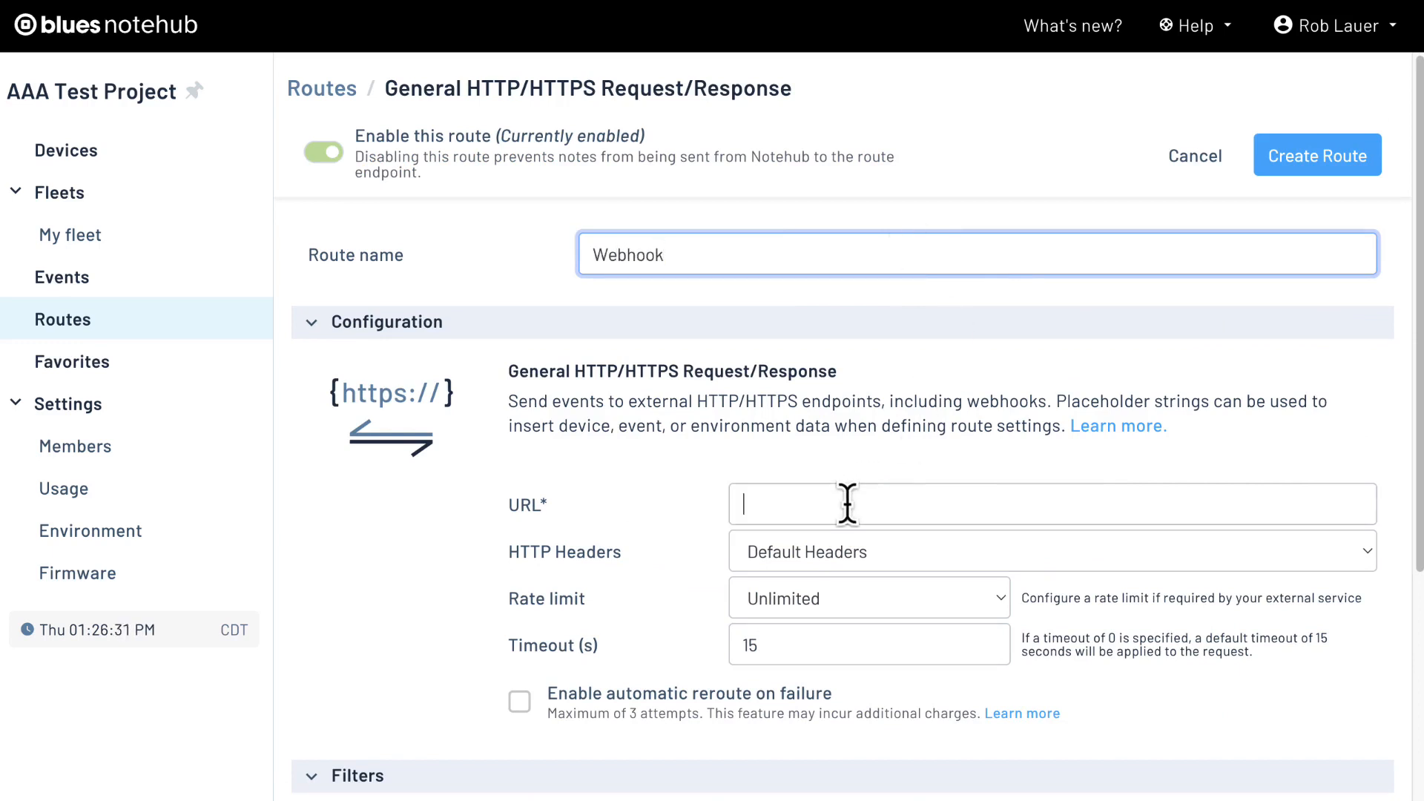
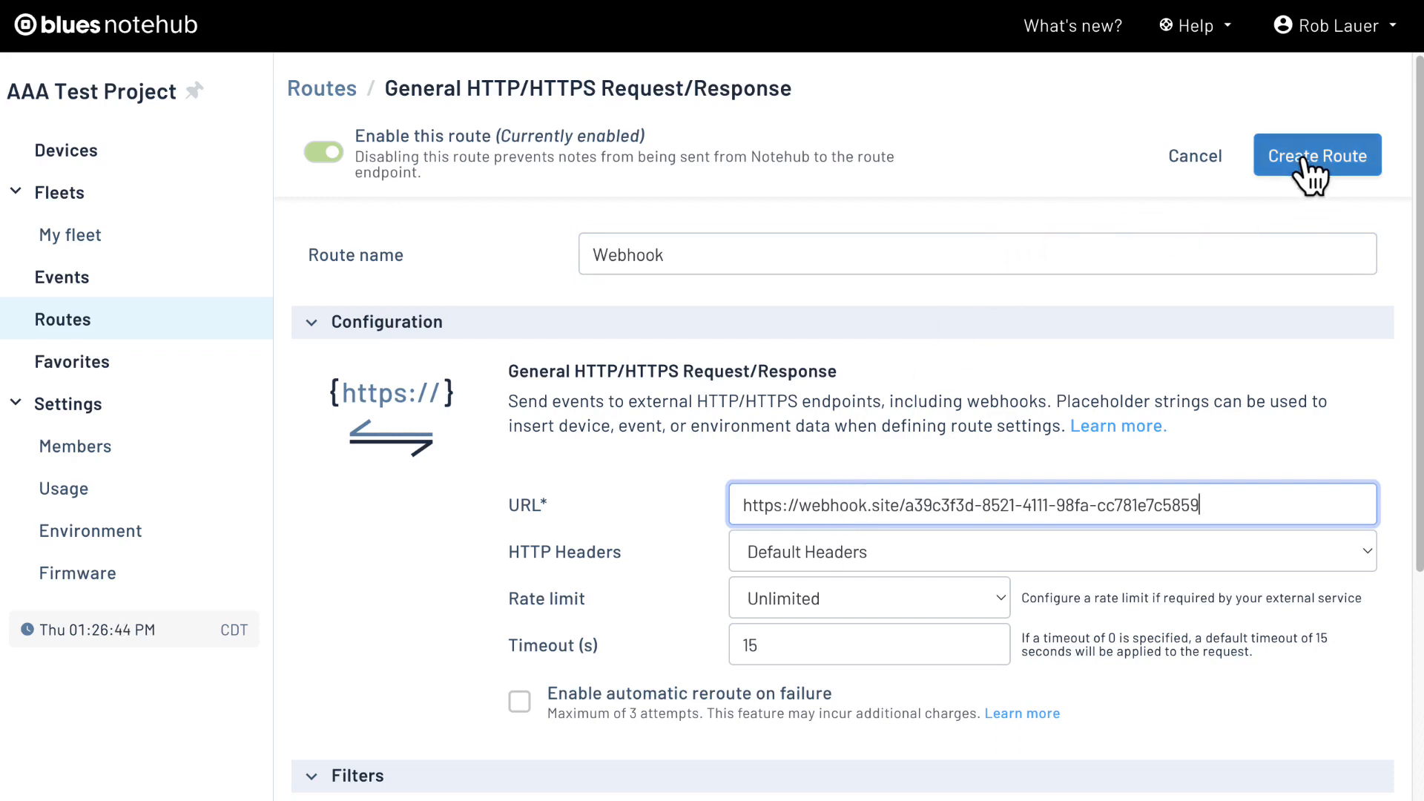
pyautogui.click(1318, 154)
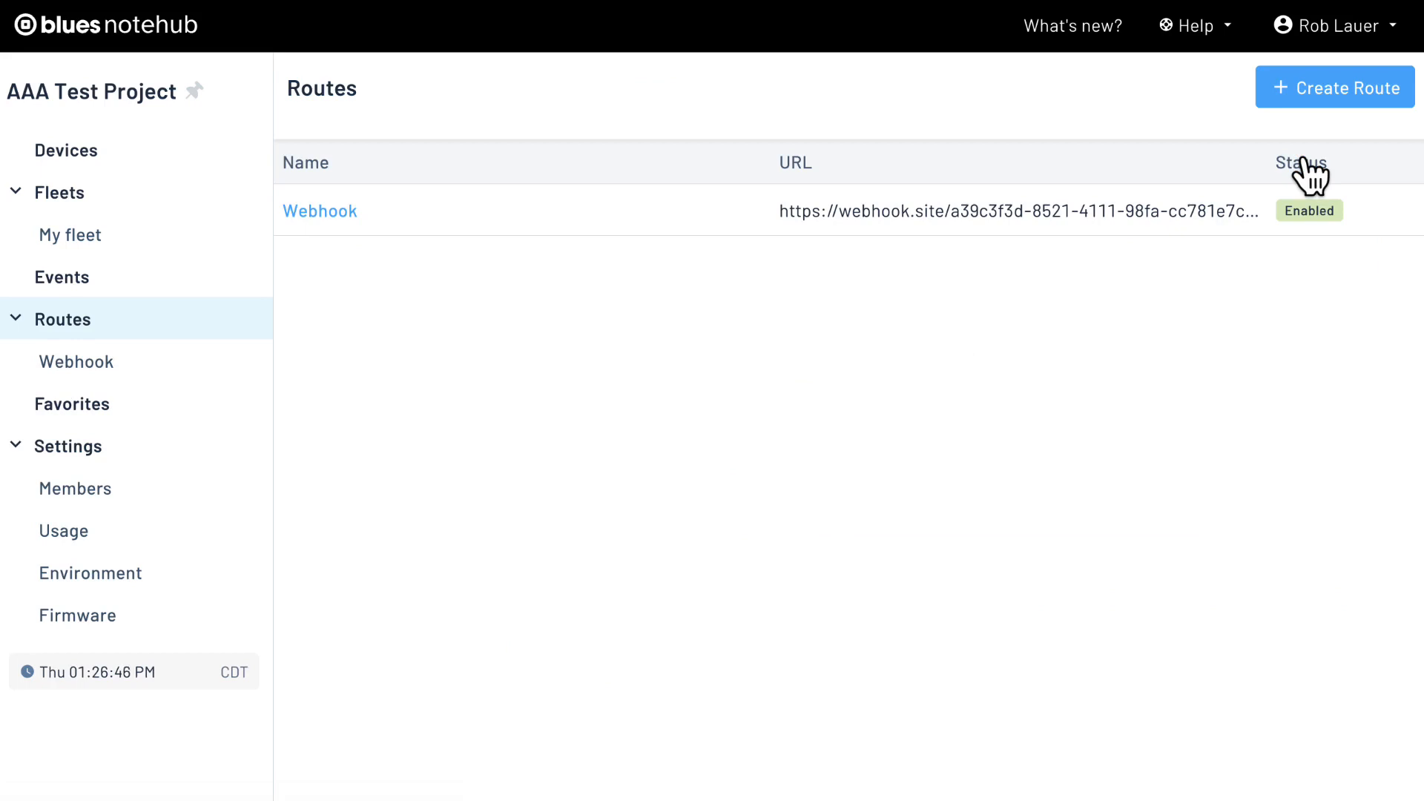
pyautogui.moveTo(1300, 154)
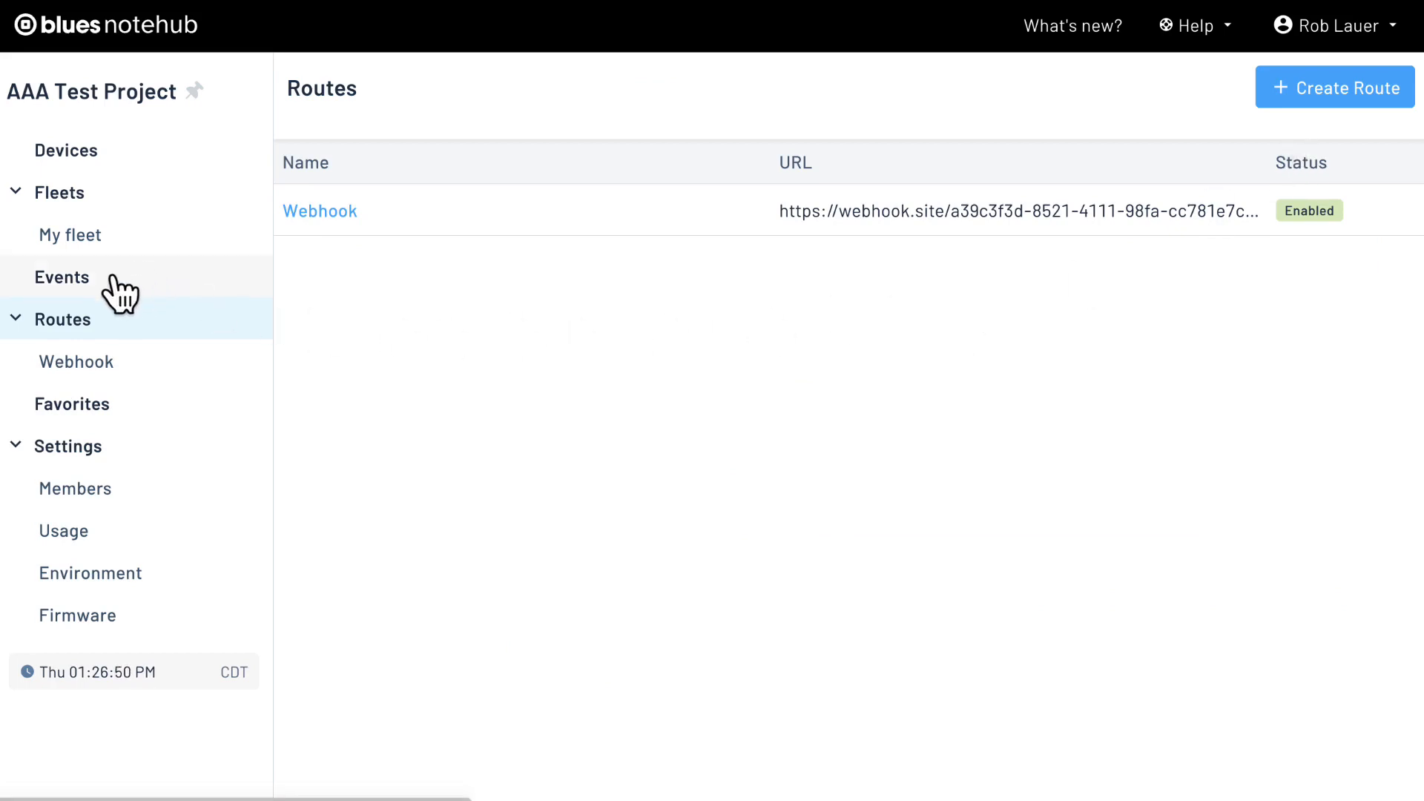
# Return to the Events list to see incoming sensors.qo readings
pyautogui.click(62, 278)
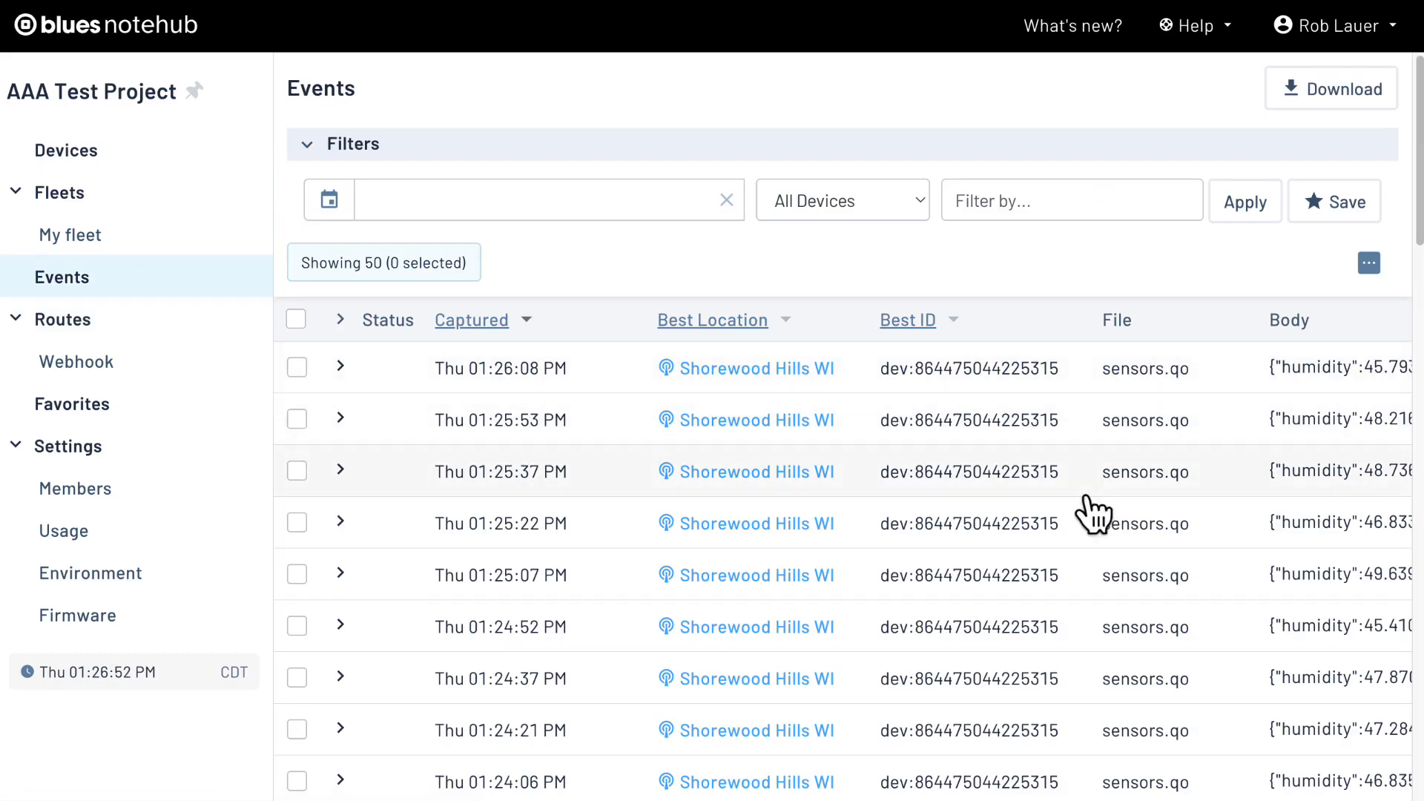
pyautogui.moveTo(1223, 386)
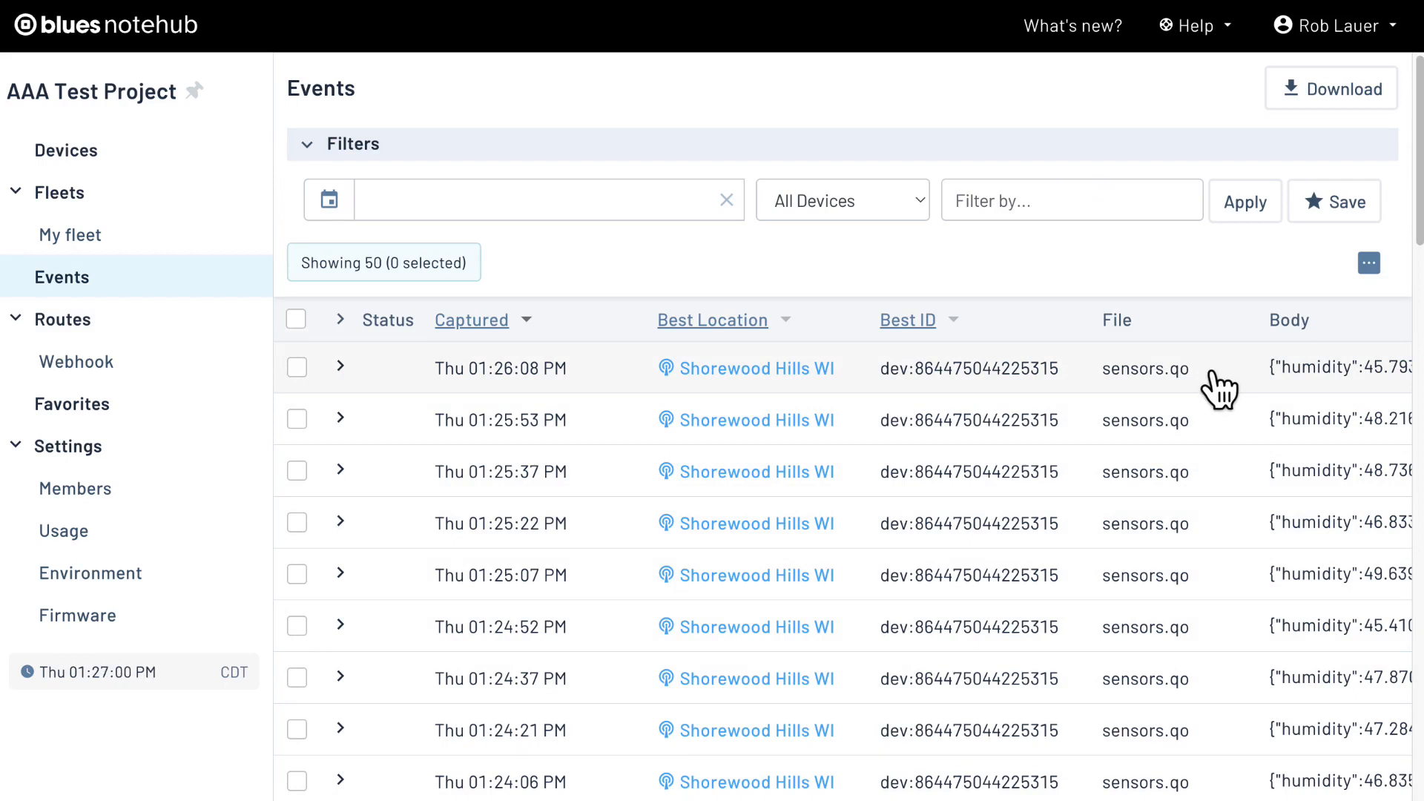
pyautogui.moveTo(1215, 402)
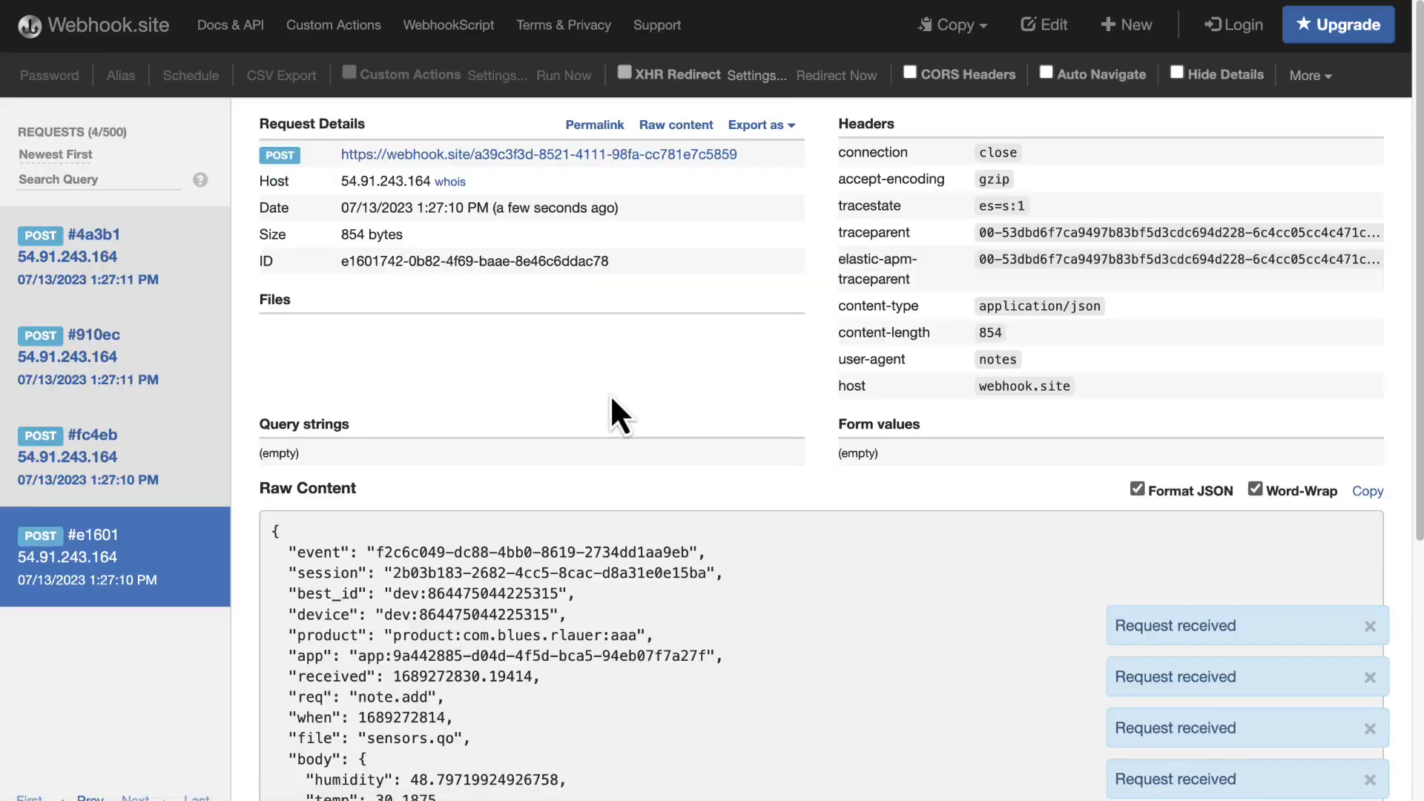
pyautogui.moveTo(95, 273)
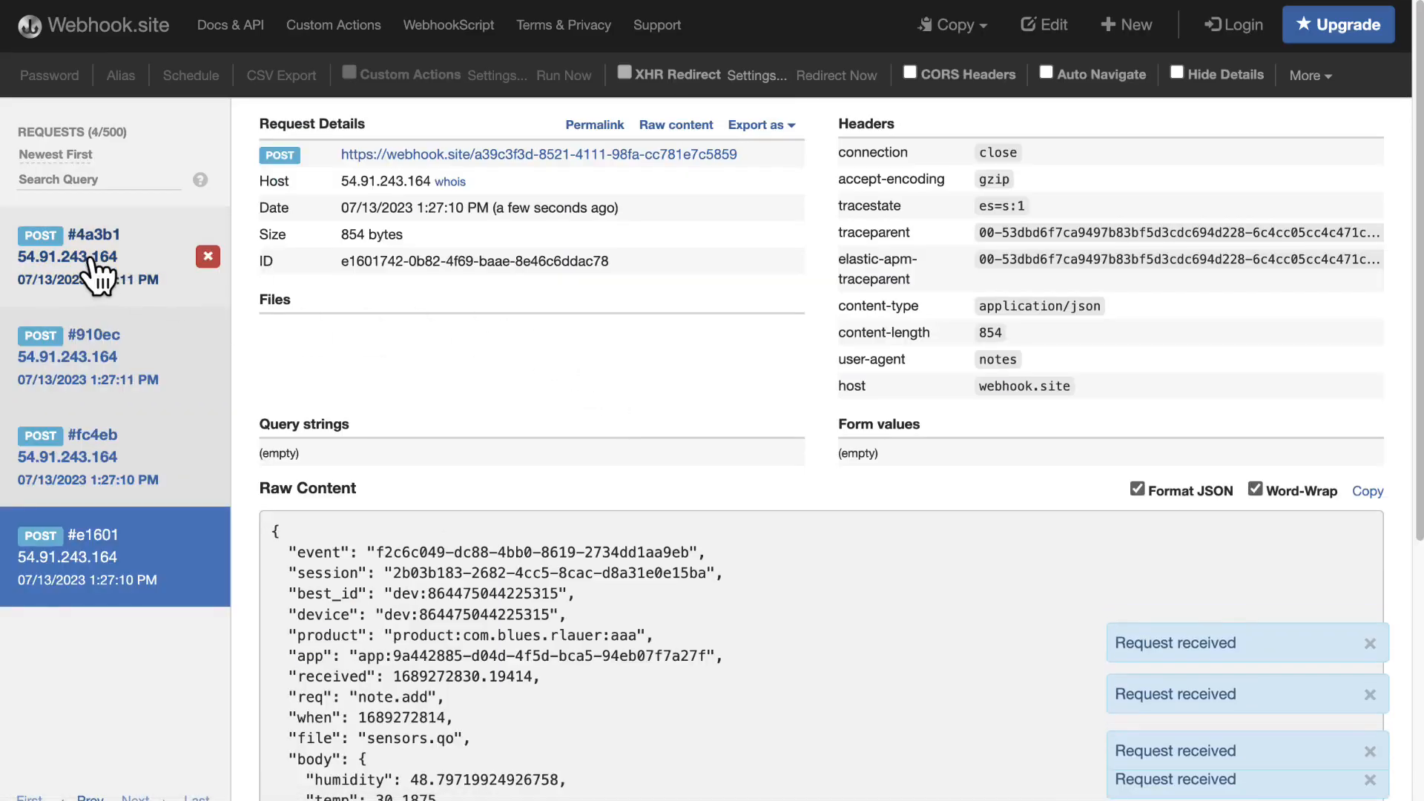
# Inspect the newest Webhook.site request's raw JSON content
pyautogui.click(90, 255)
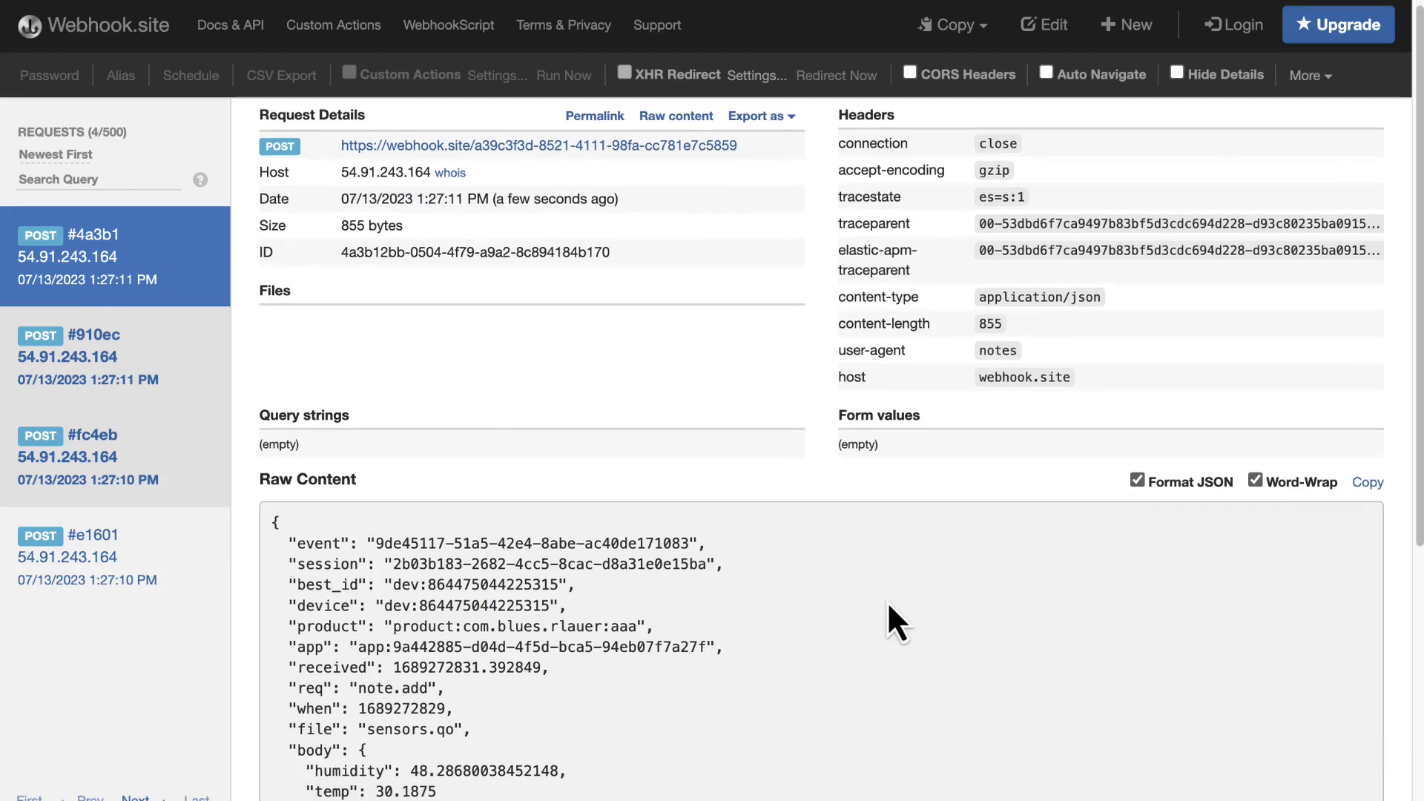
pyautogui.scroll(-3)
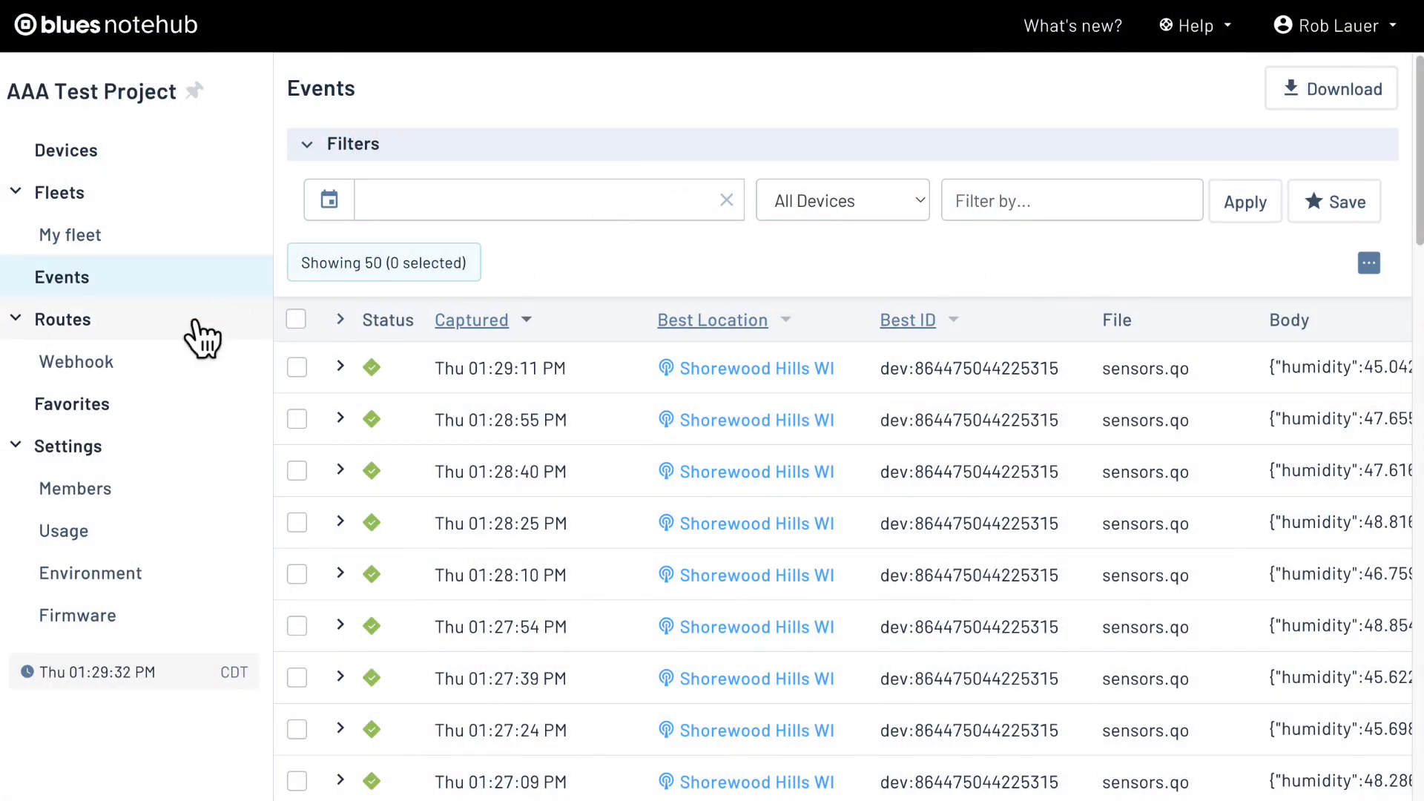
# In the Webhook route settings, set Notefiles to Selected Notefiles with sensors.qo
pyautogui.click(76, 361)
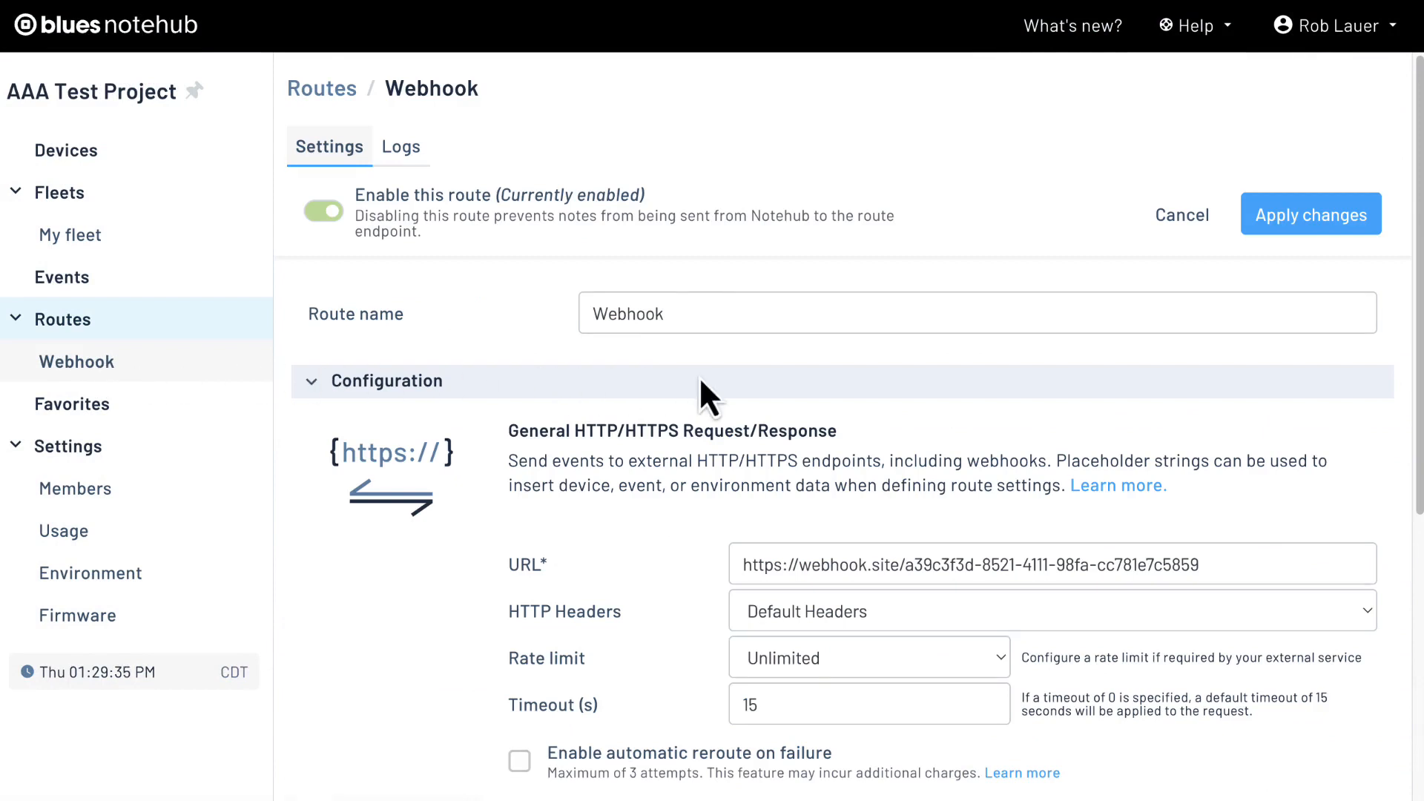
pyautogui.scroll(-3)
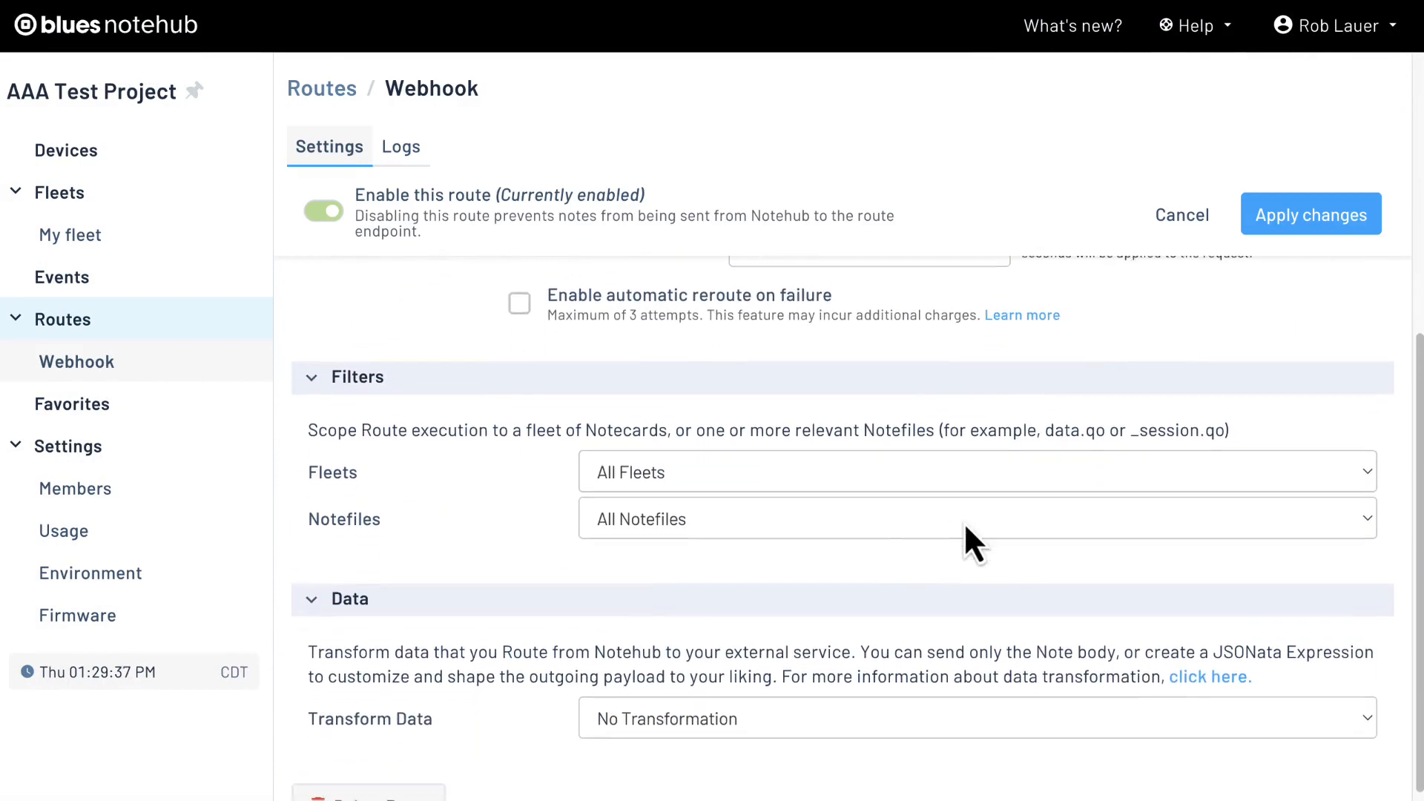
pyautogui.scroll(3)
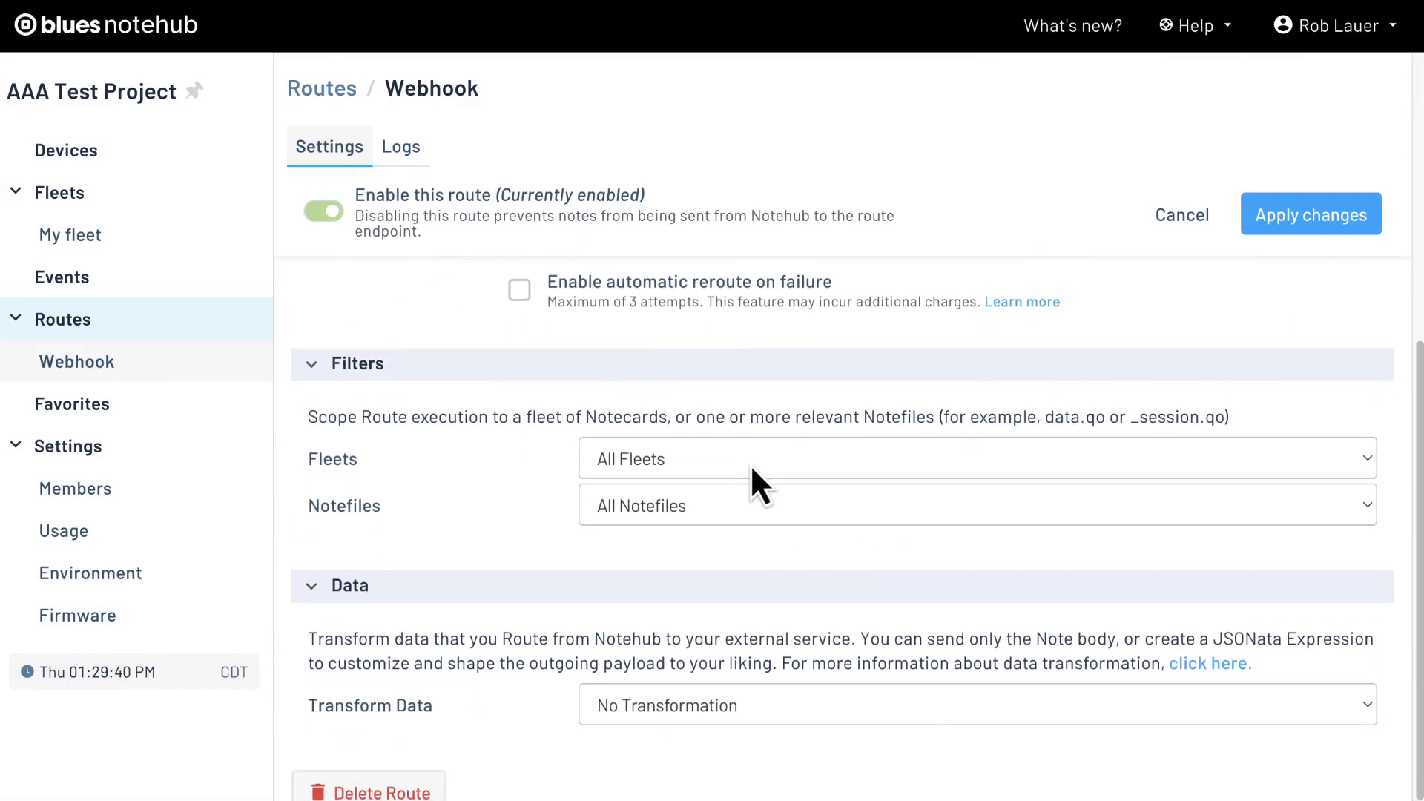
pyautogui.moveTo(759, 525)
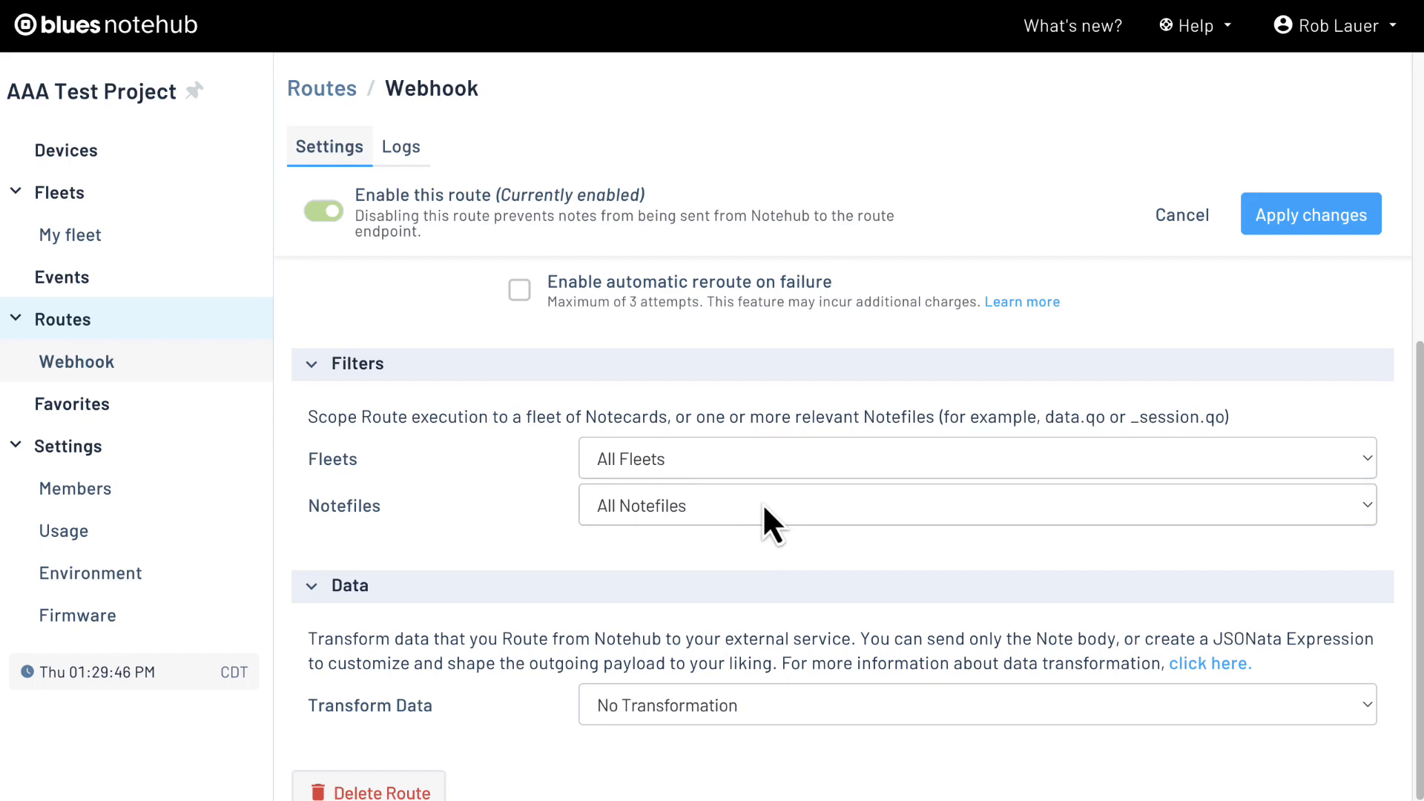
pyautogui.moveTo(786, 529)
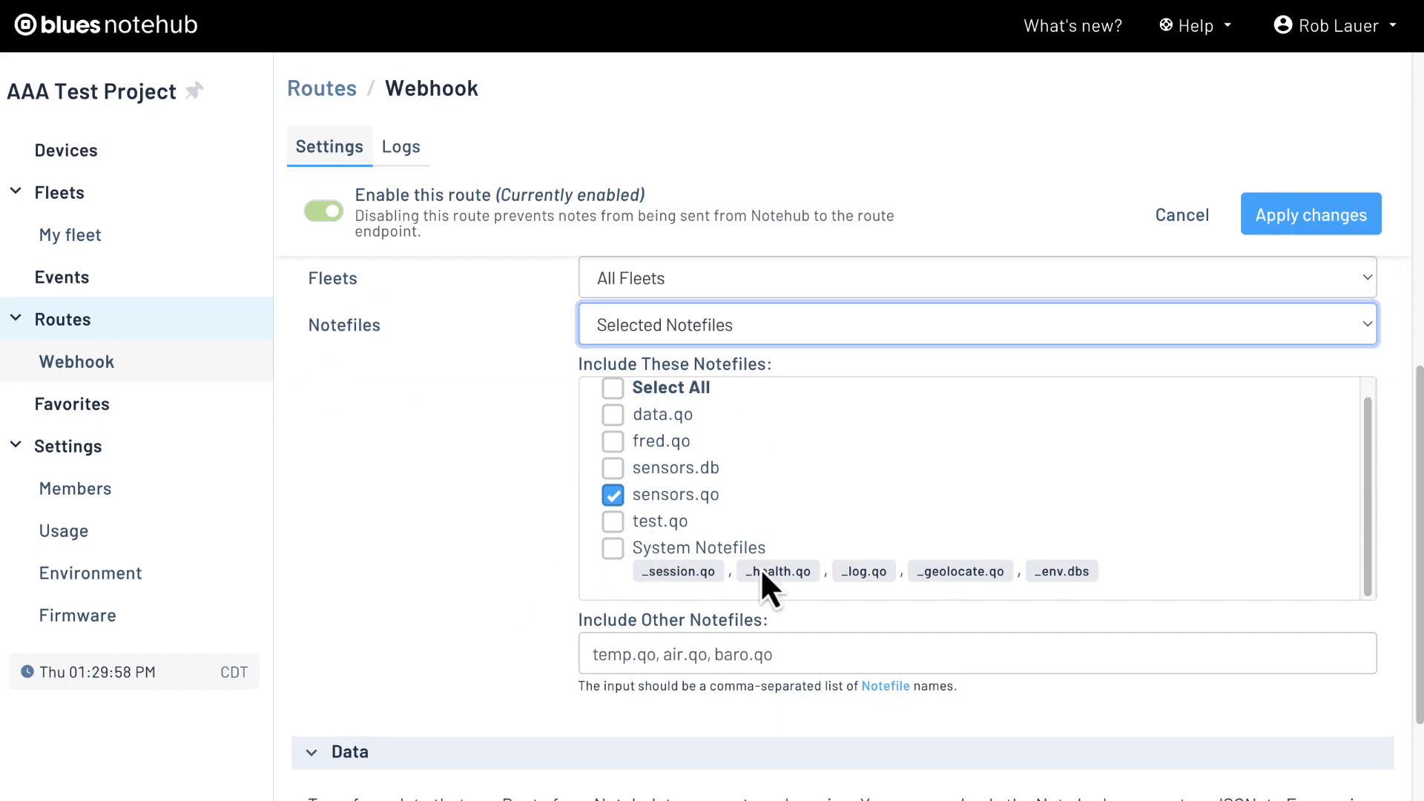
pyautogui.scroll(-3)
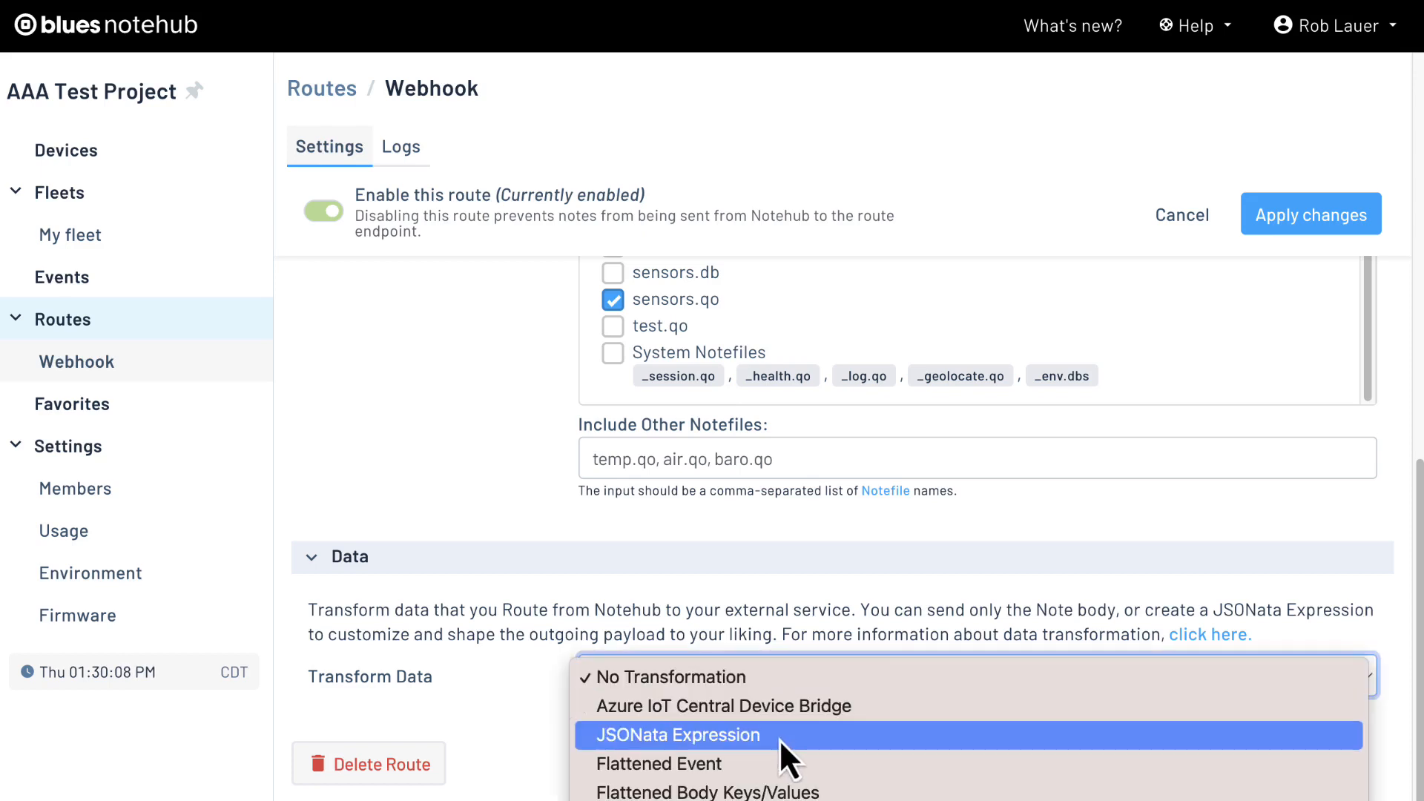
# Set the route's Transform Data option to JSONata Expression and bring up the JSONata Exerciser
pyautogui.click(675, 735)
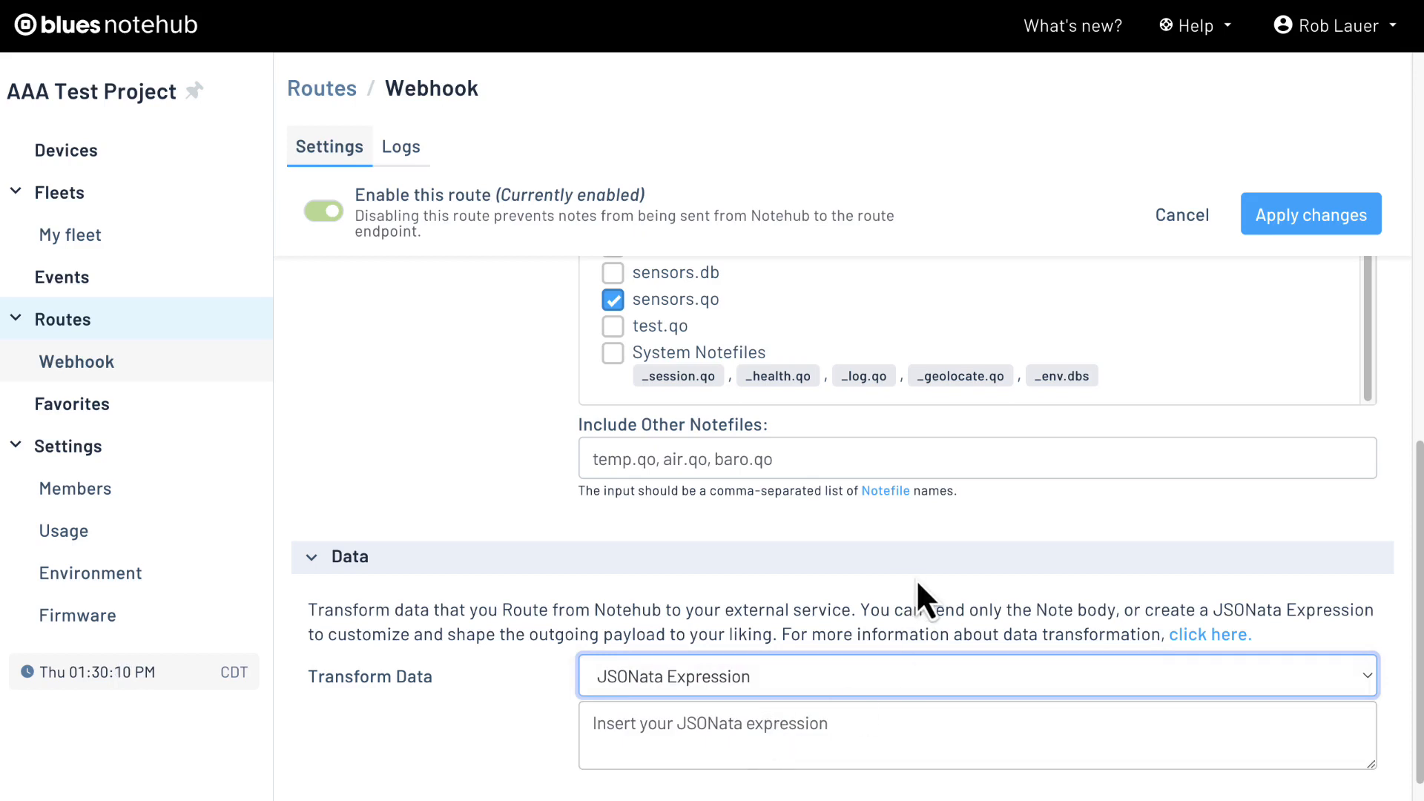
pyautogui.scroll(-3)
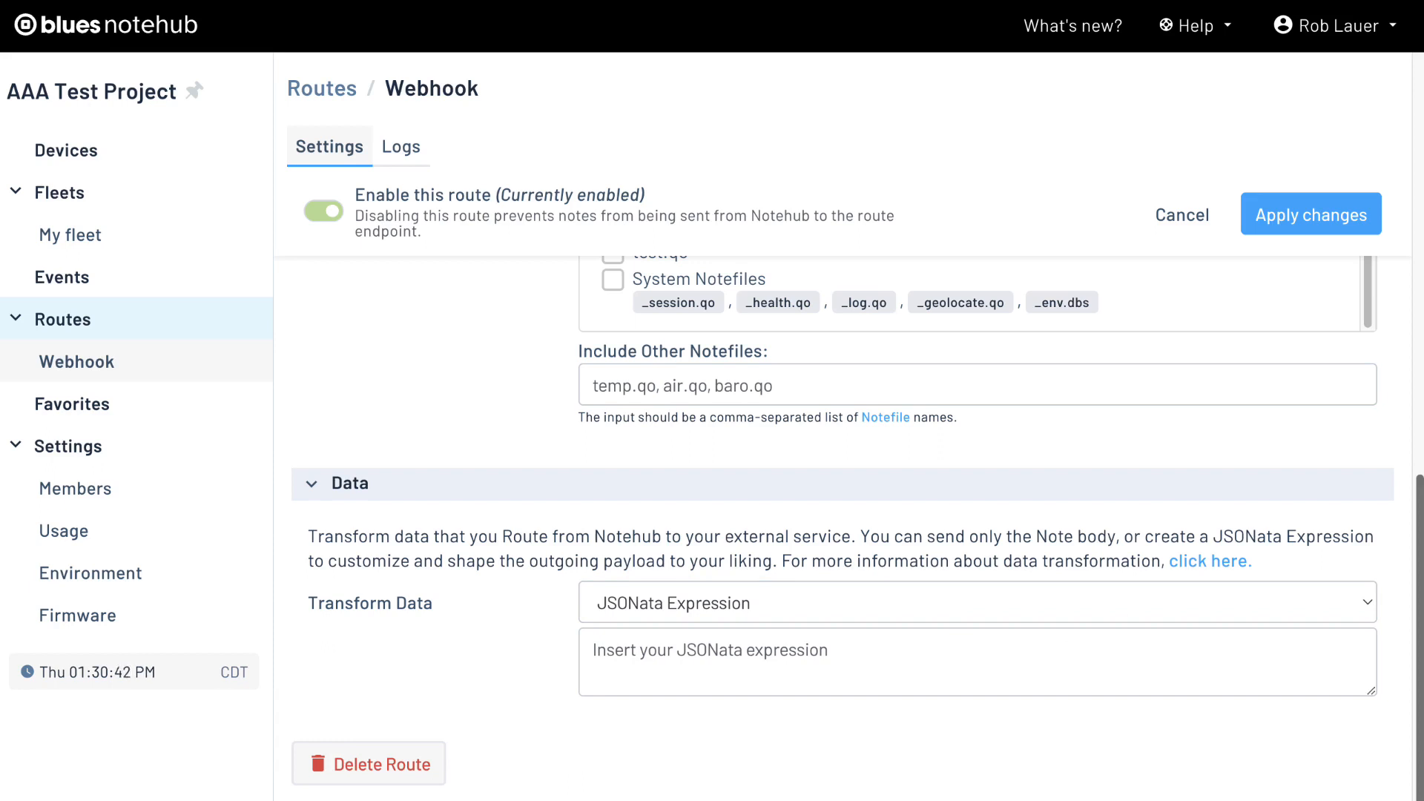
pyautogui.click(1209, 561)
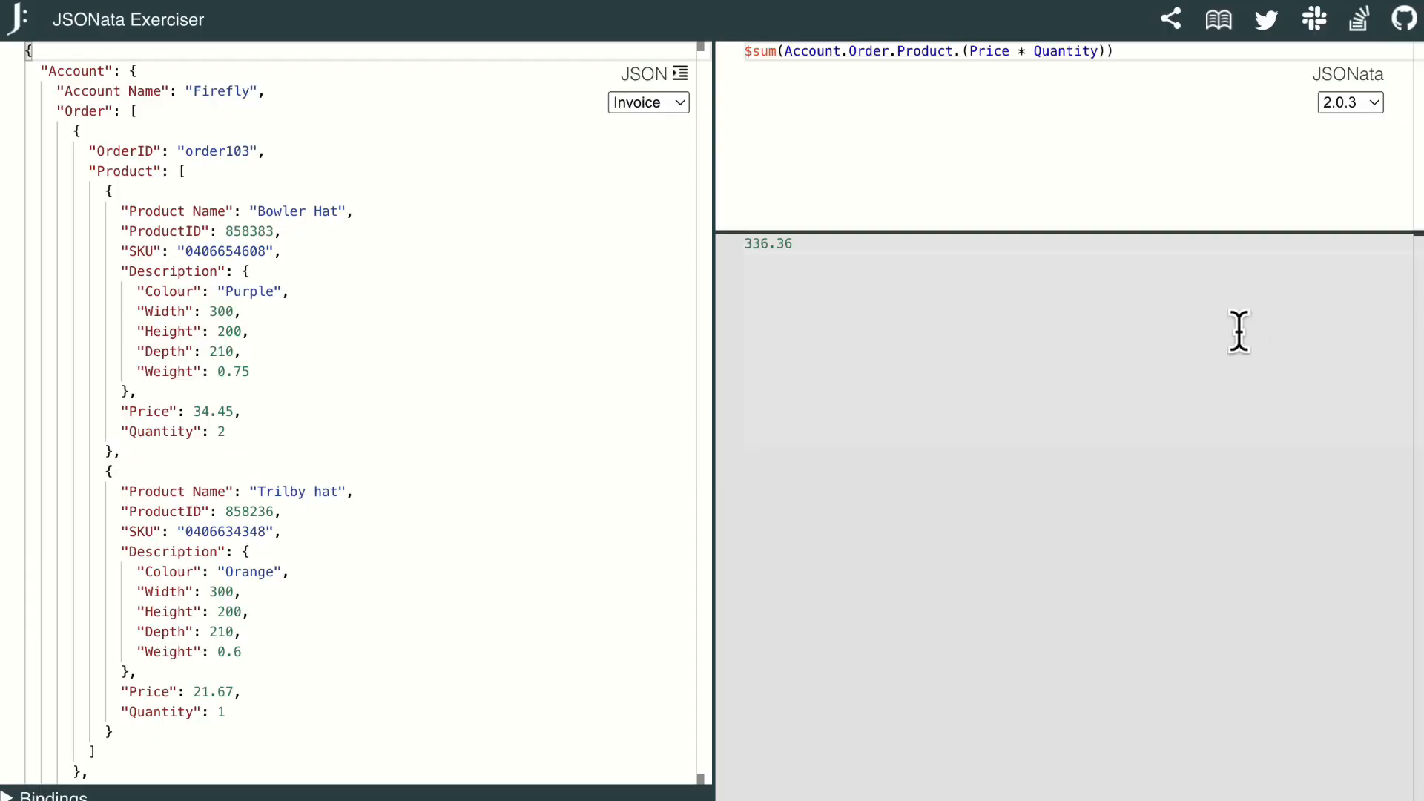
pyautogui.moveTo(1161, 416)
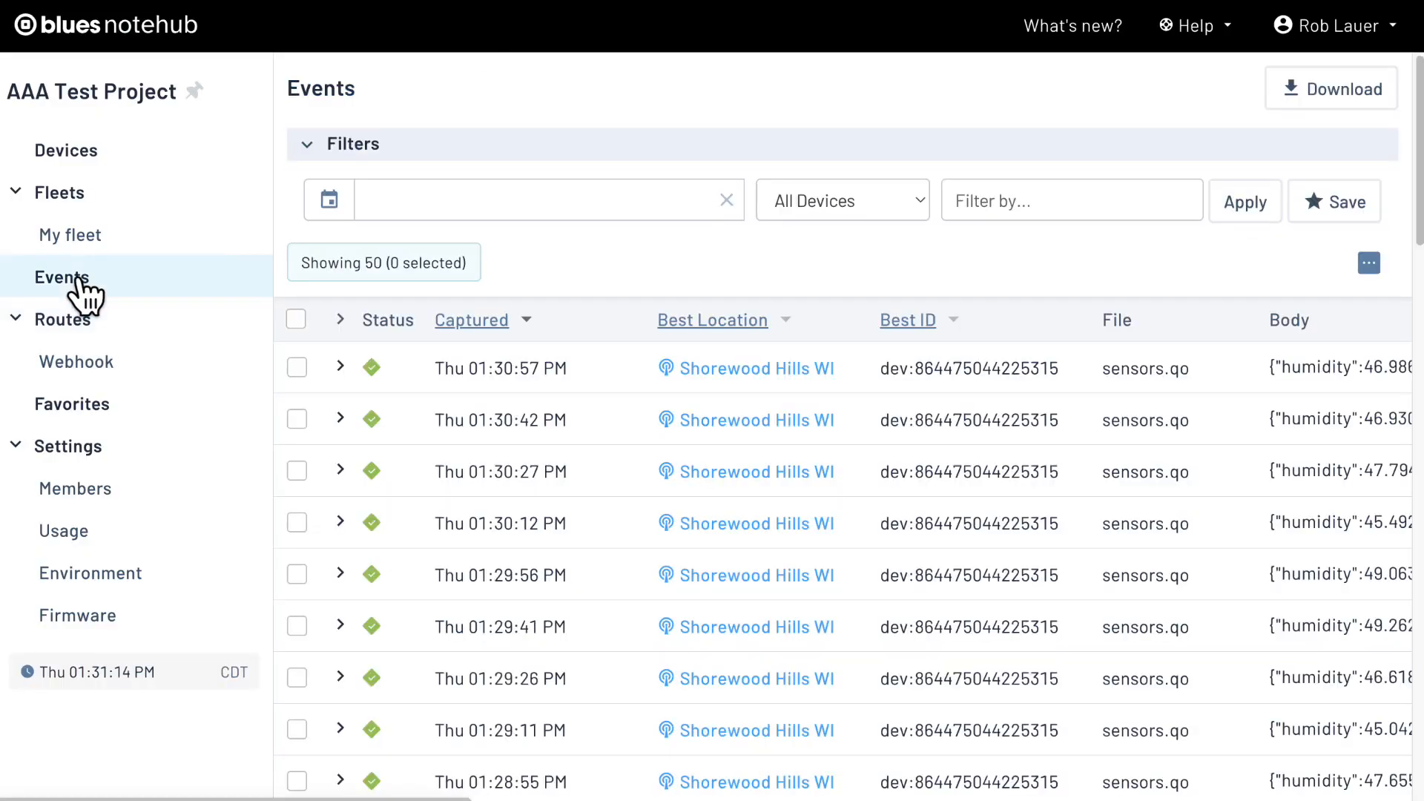
# Copy the newest sensors.qo event's full JSON into the JSONata Exerciser input
pyautogui.click(499, 368)
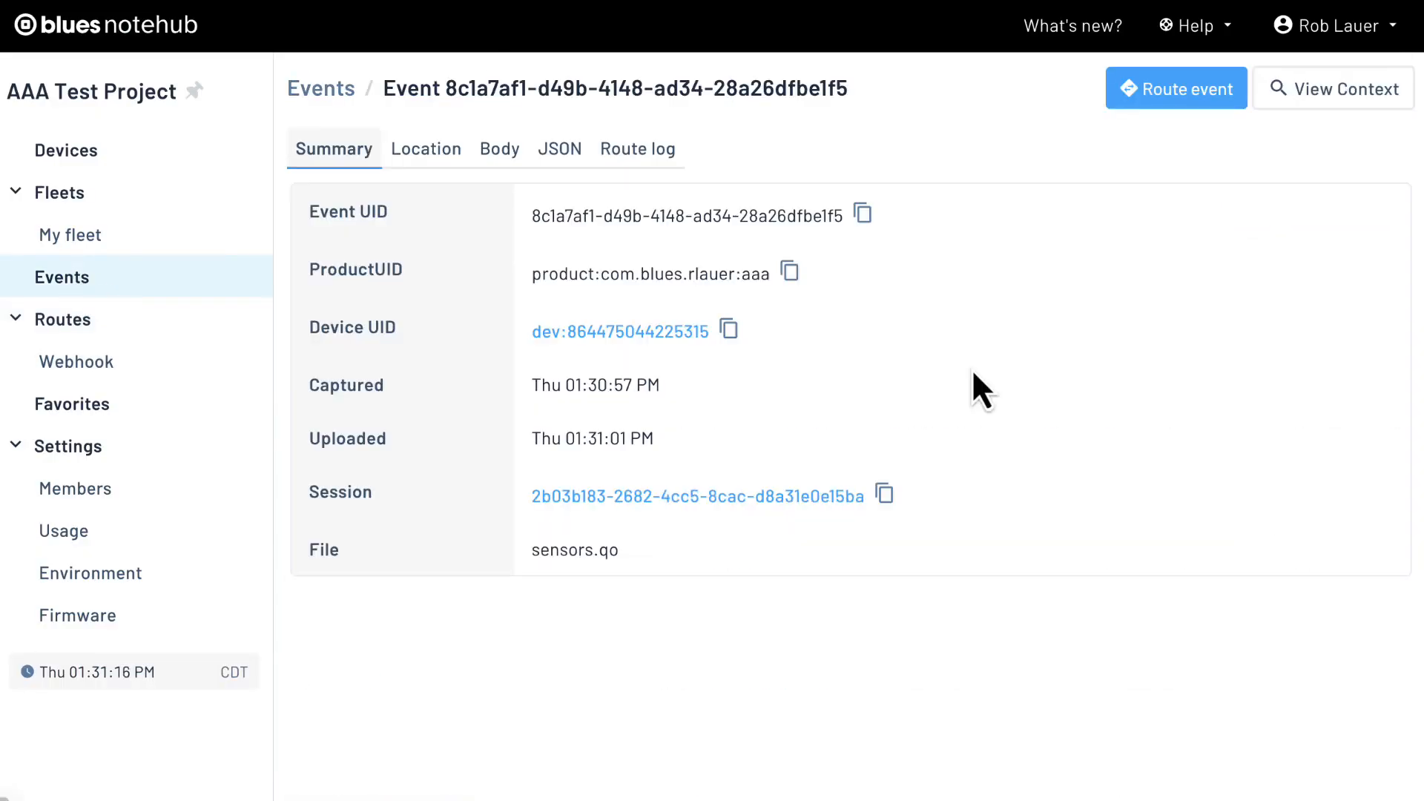
pyautogui.click(558, 149)
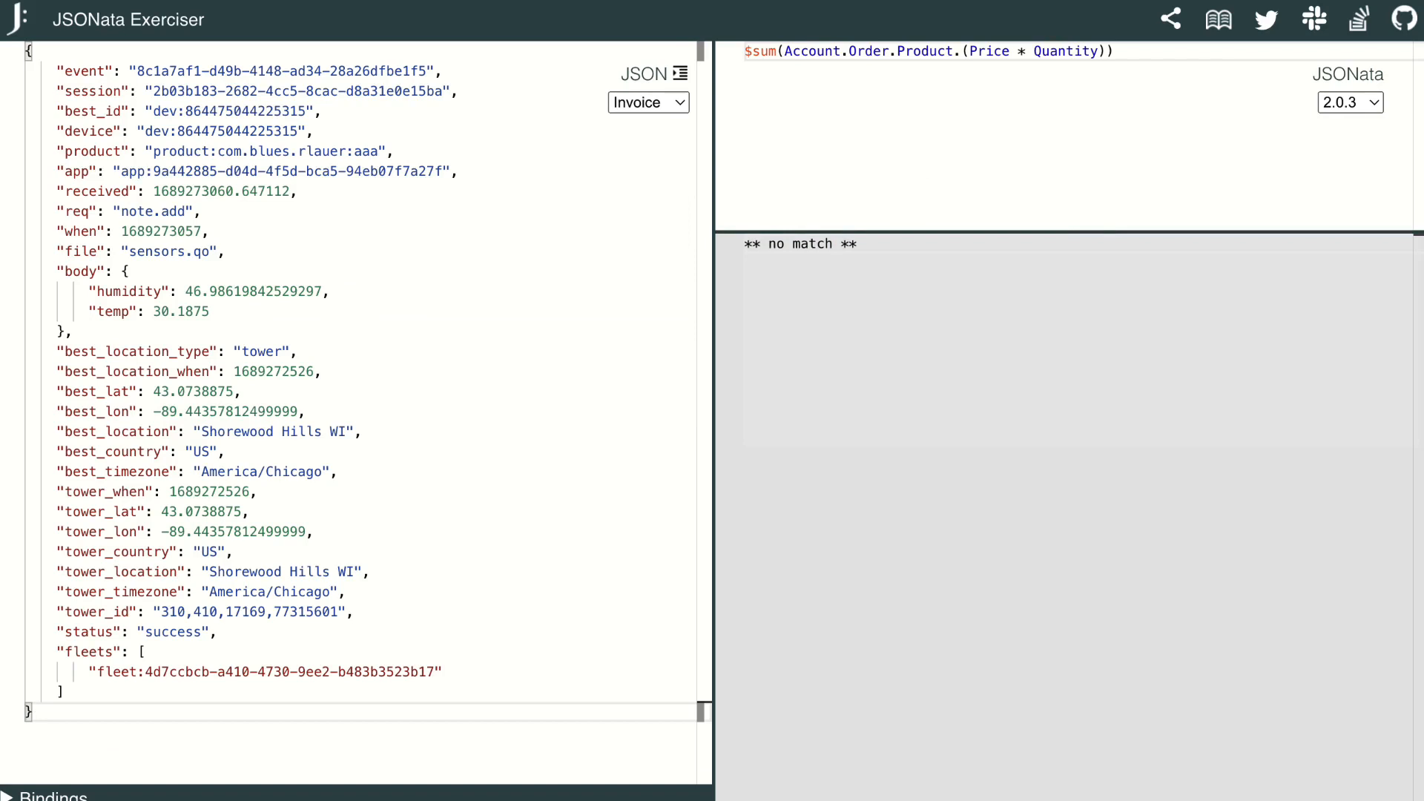
# Replace the $sum sample with an expression mapping temp, humidity, location and time
pyautogui.tripleClick(926, 51)
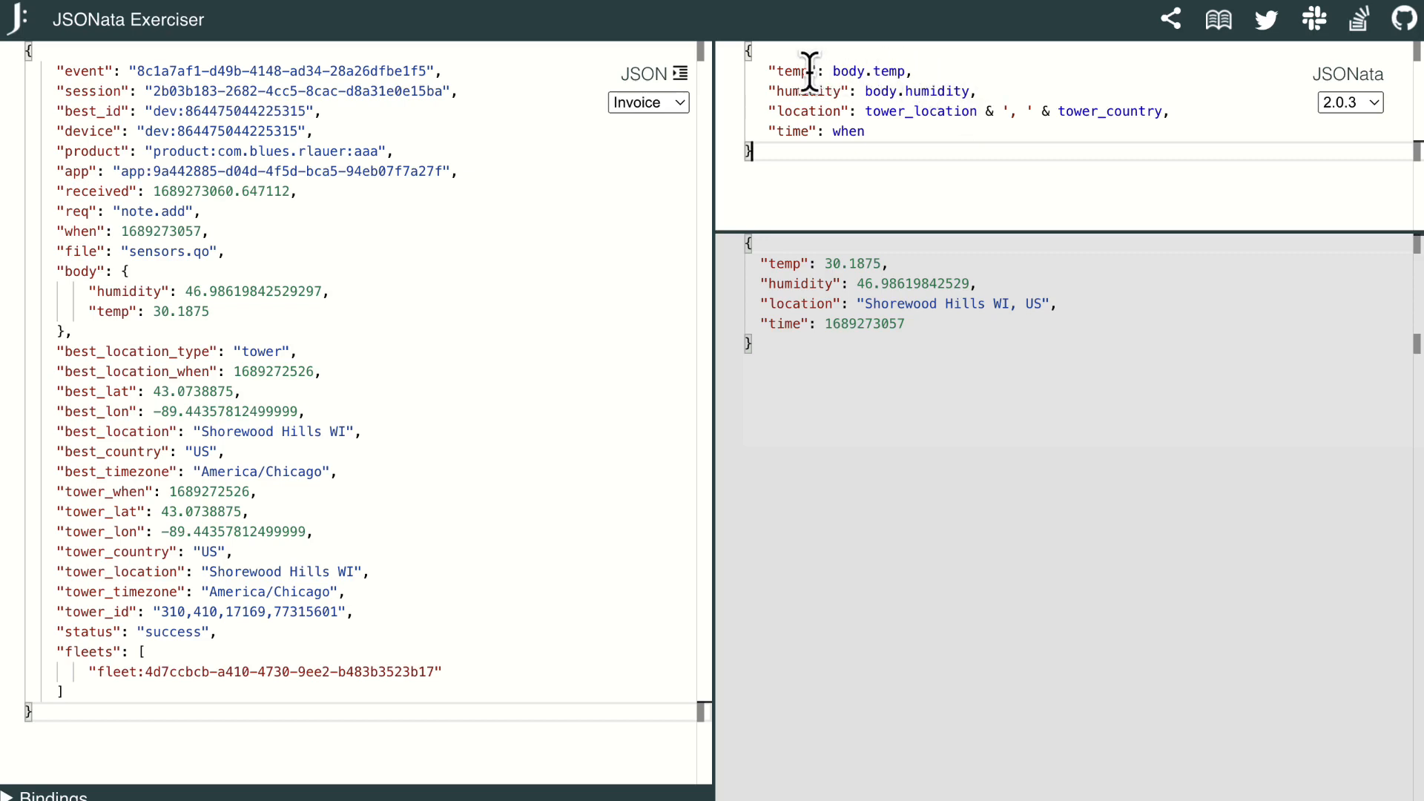
pyautogui.moveTo(966, 166)
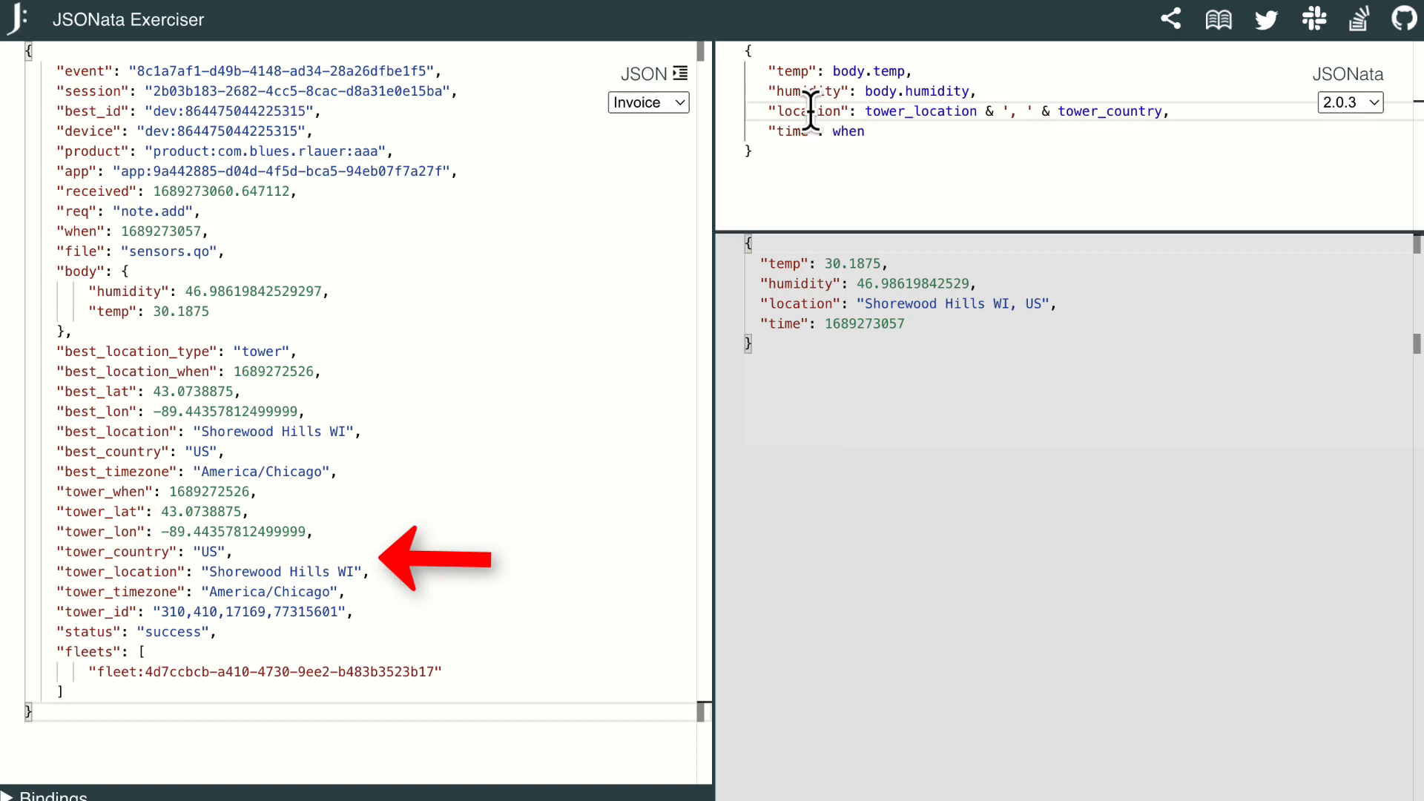
pyautogui.doubleClick(816, 131)
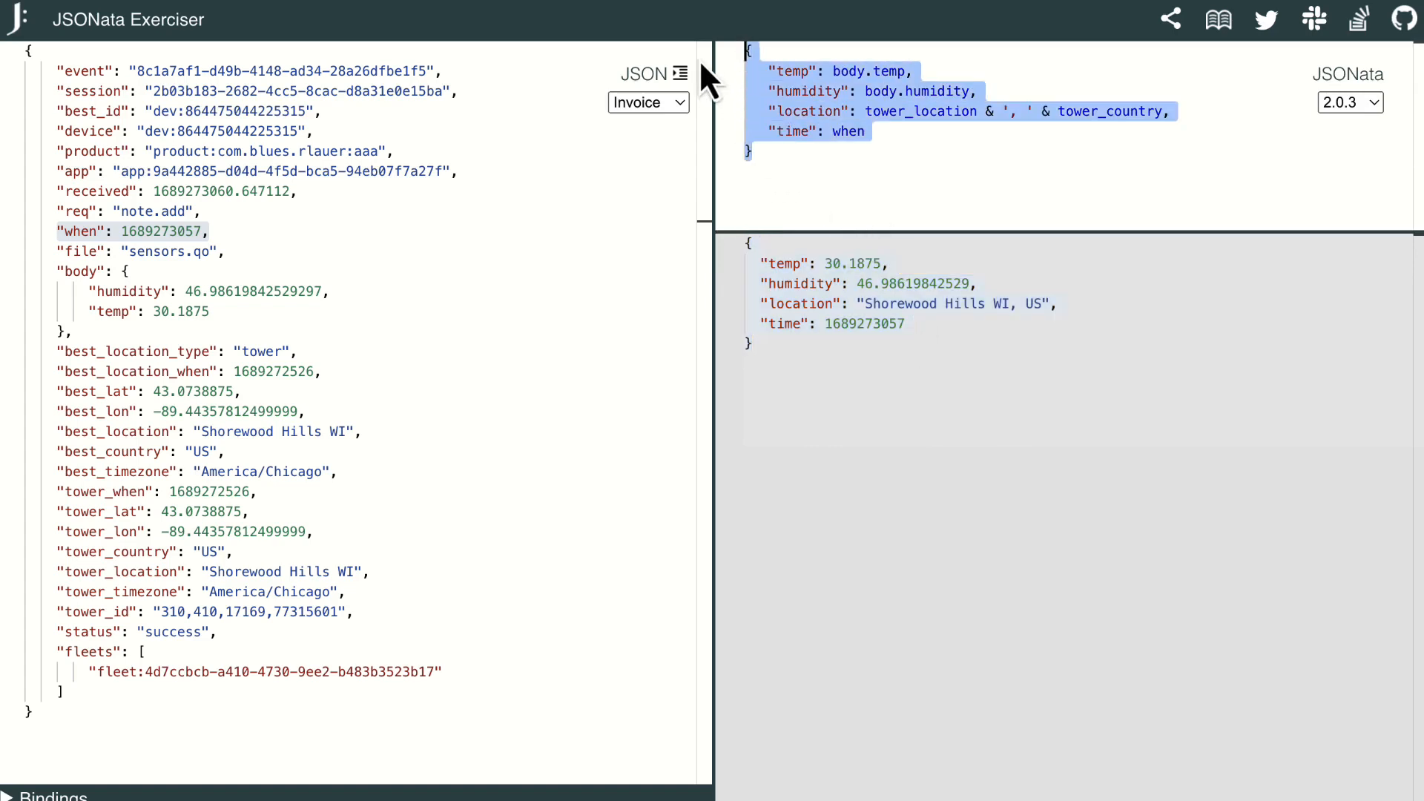
pyautogui.moveTo(773, 57)
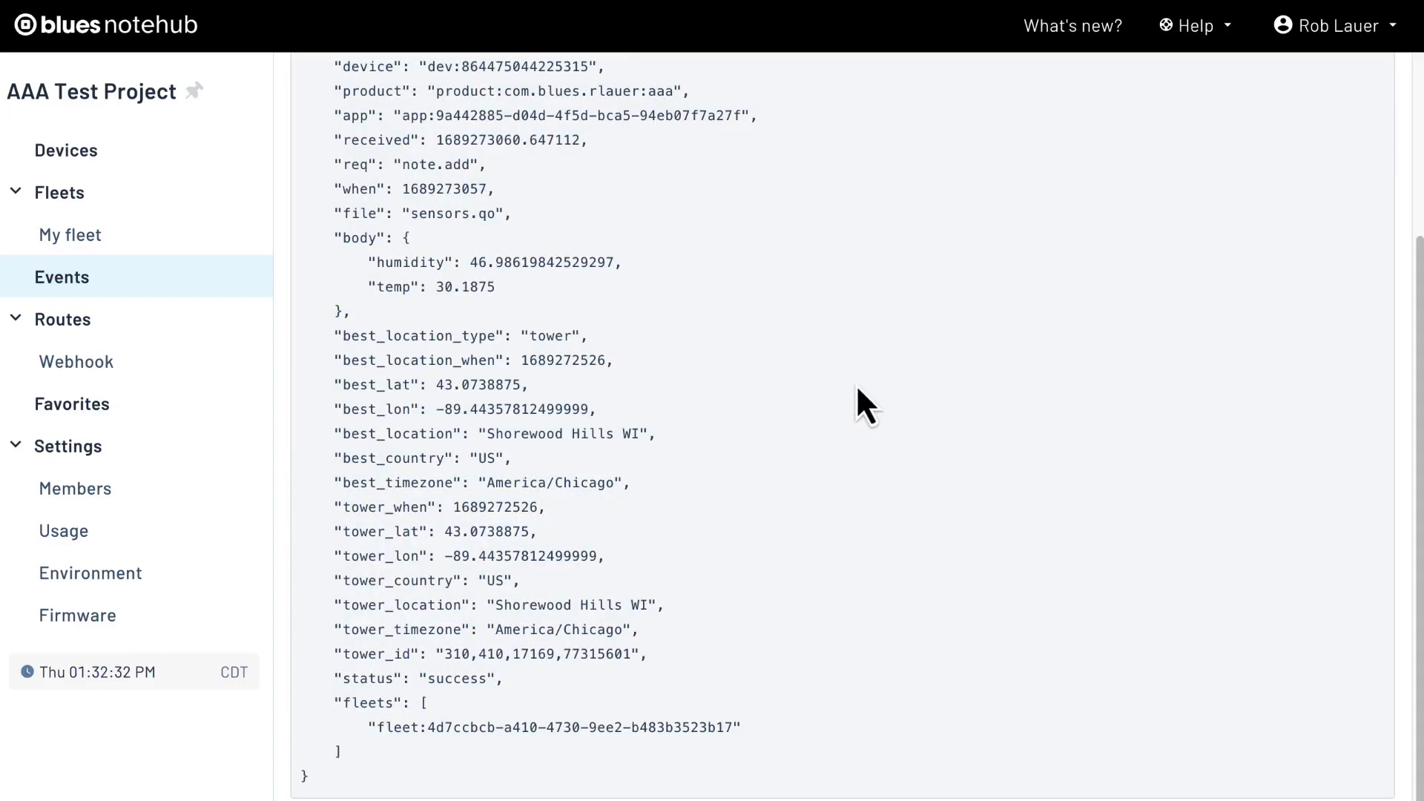
# Paste the JSONata expression into the Webhook route's transform and apply the changes
pyautogui.click(76, 362)
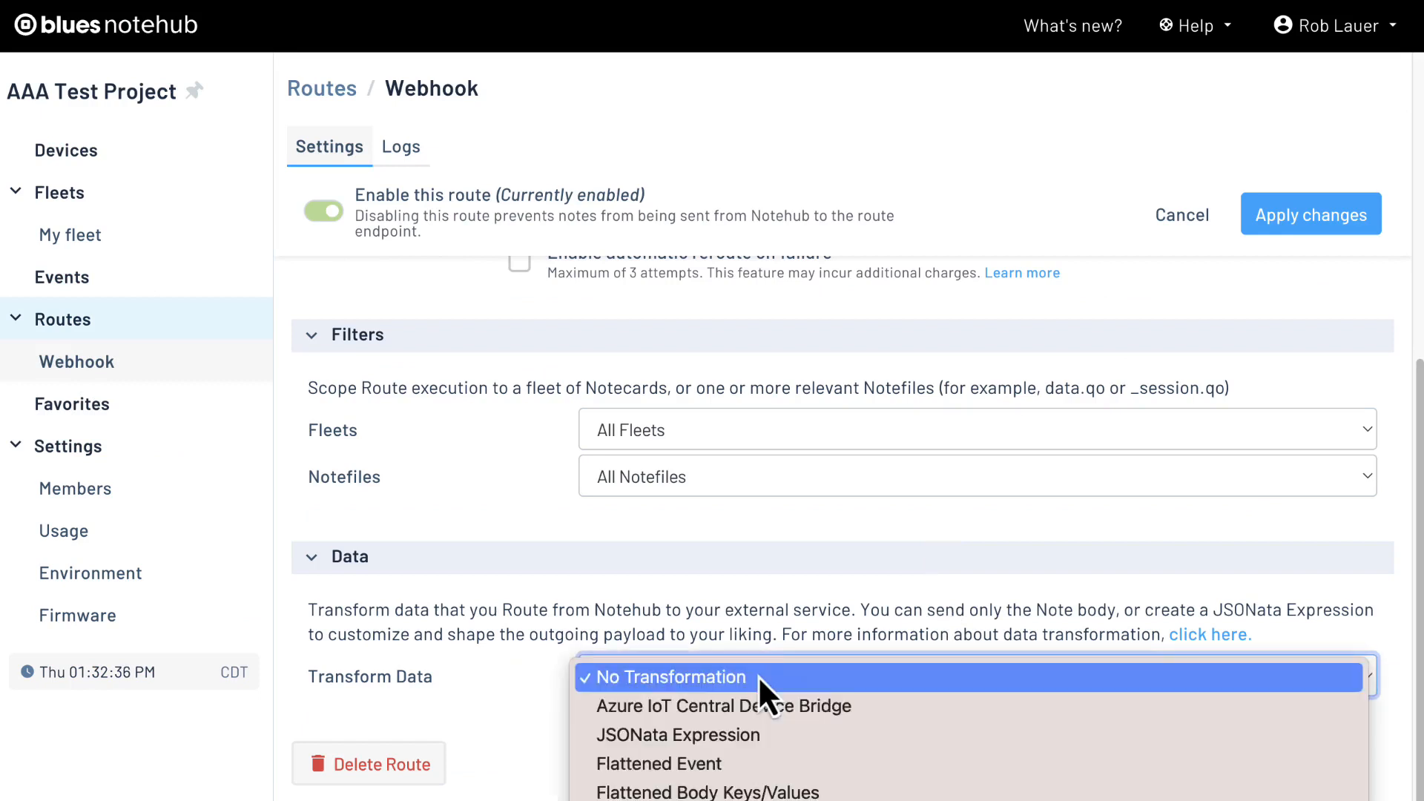
pyautogui.click(697, 733)
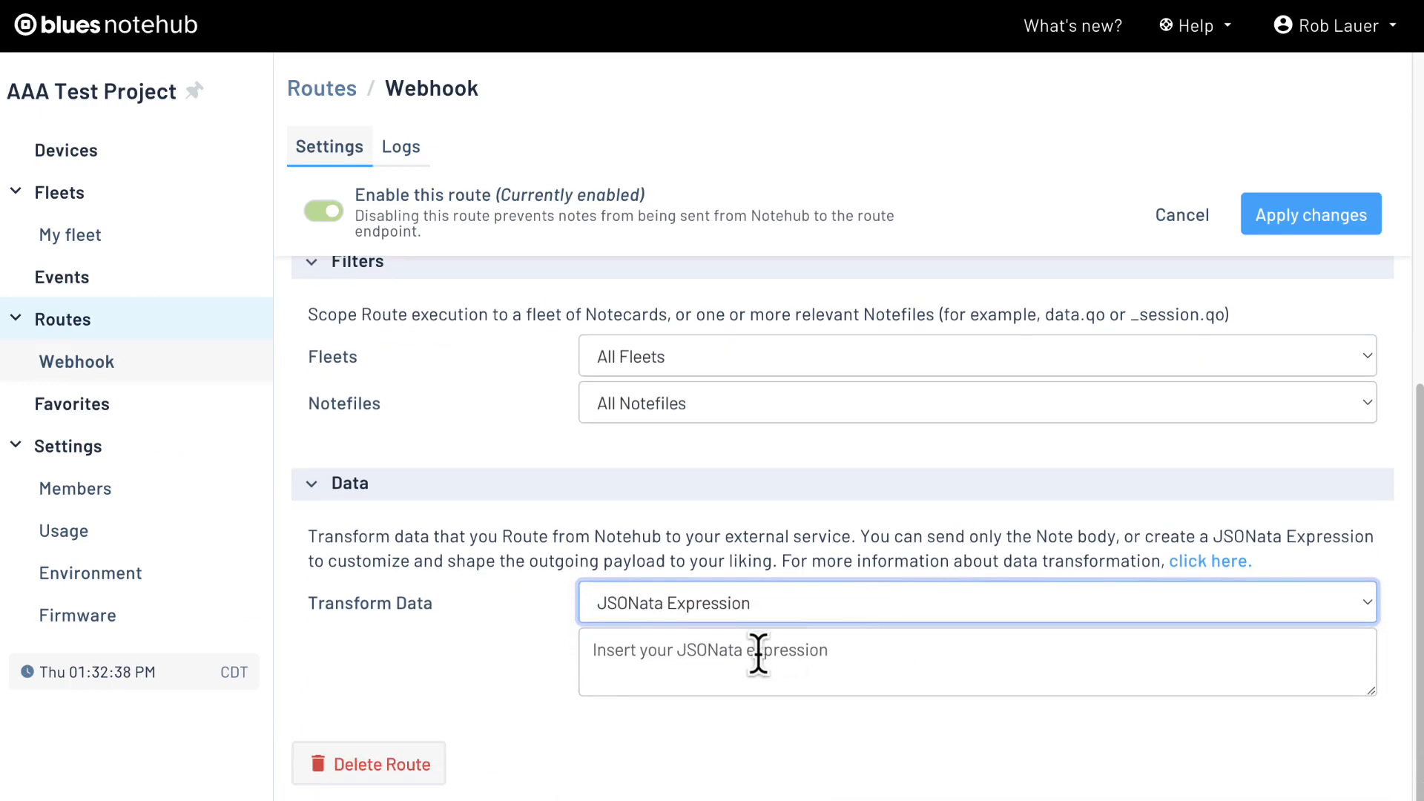
pyautogui.write('{')
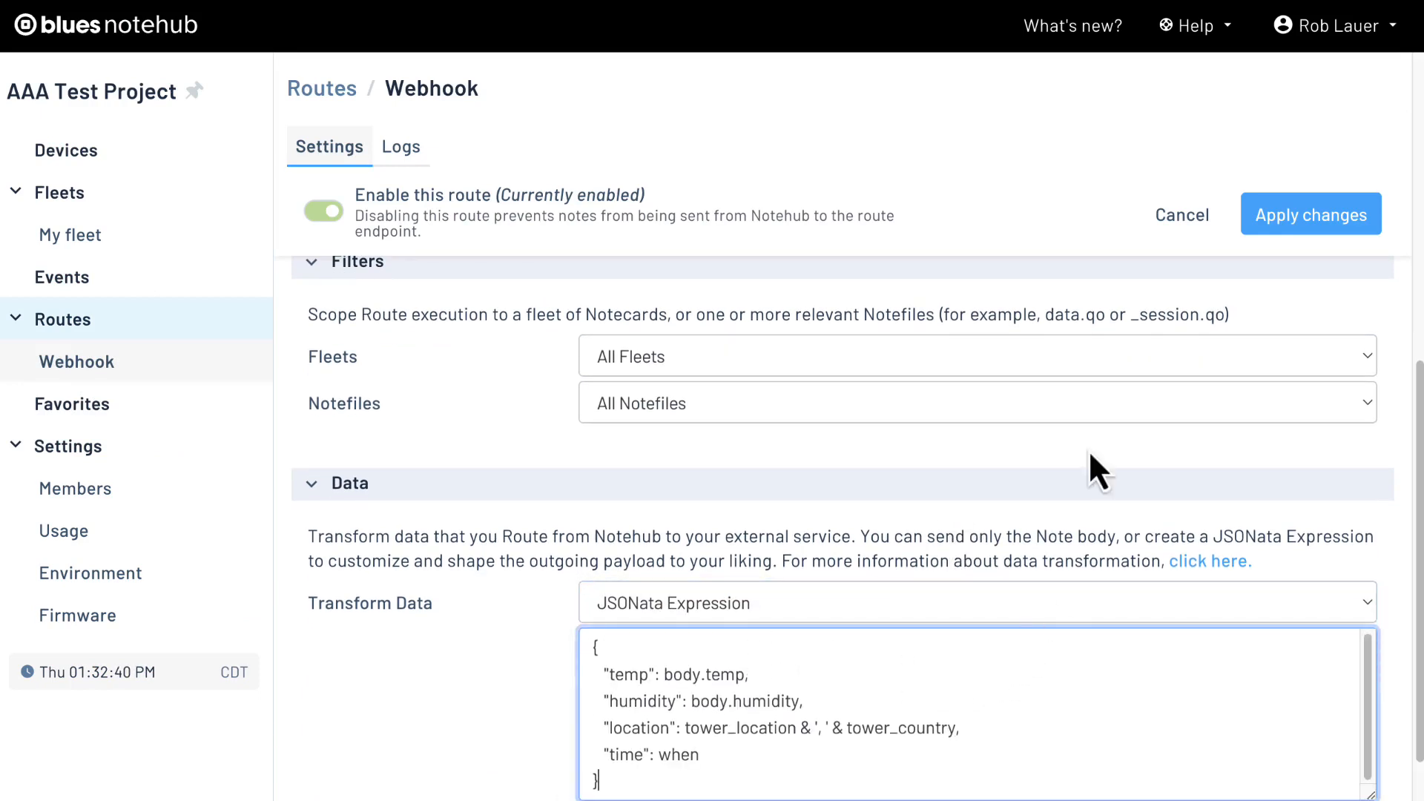
pyautogui.click(1310, 214)
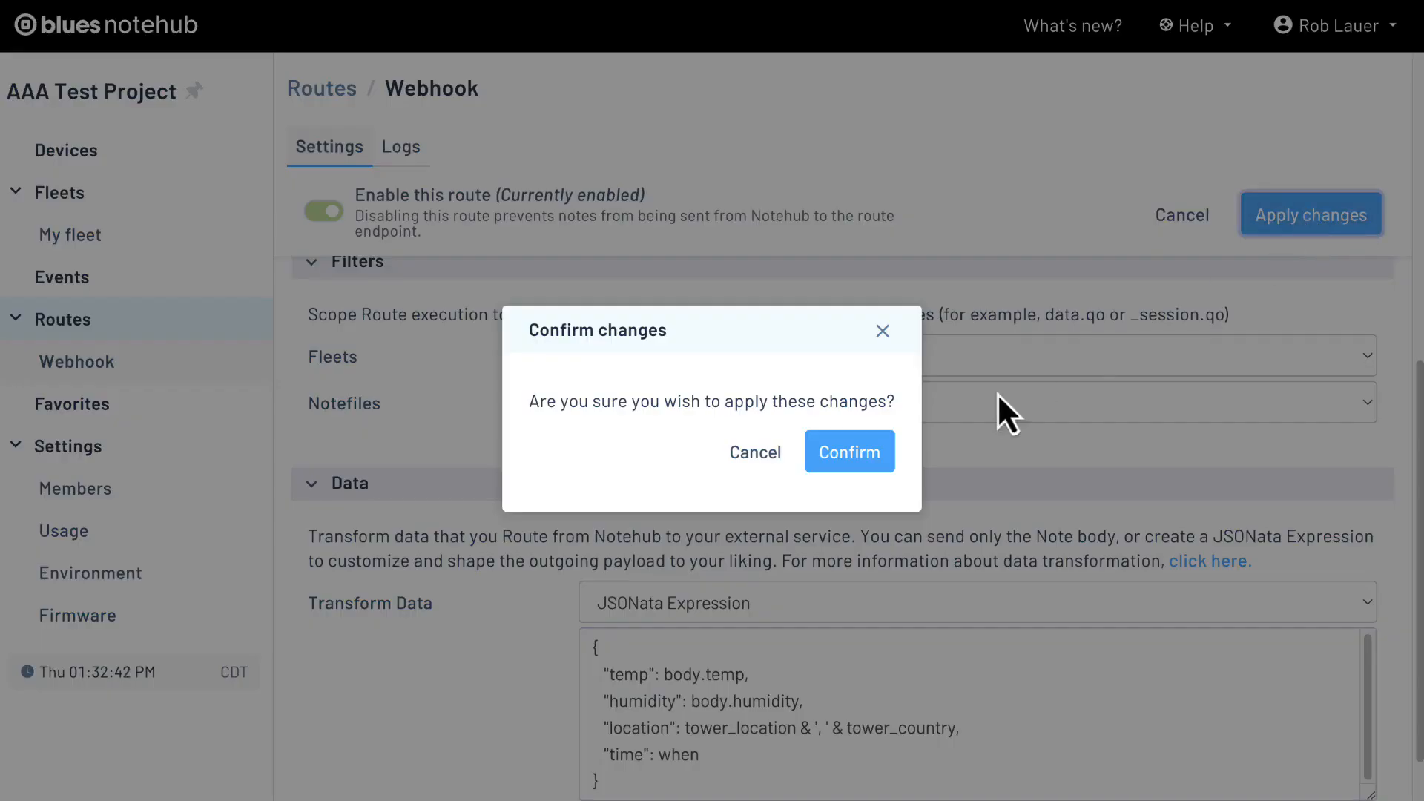
pyautogui.click(848, 451)
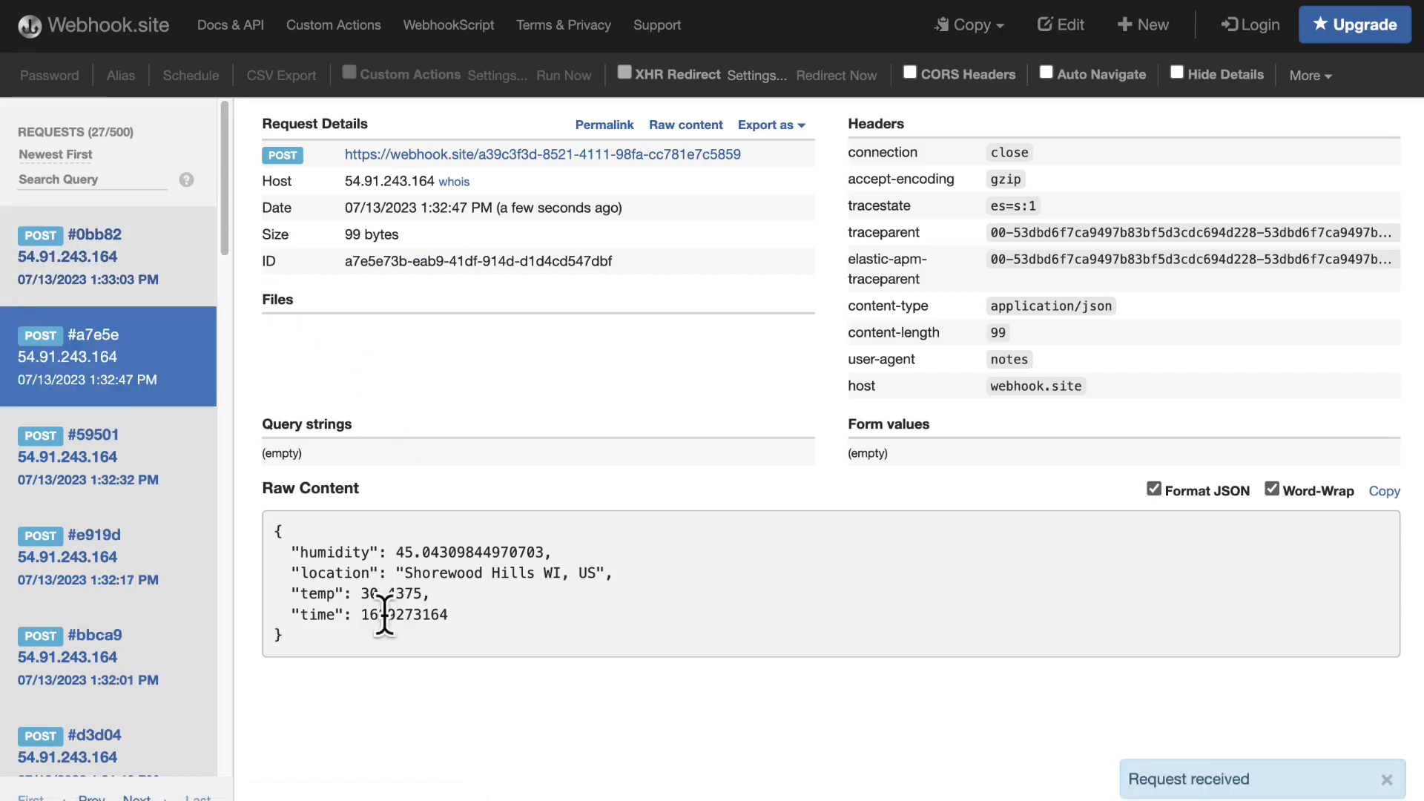
pyautogui.moveTo(454, 668)
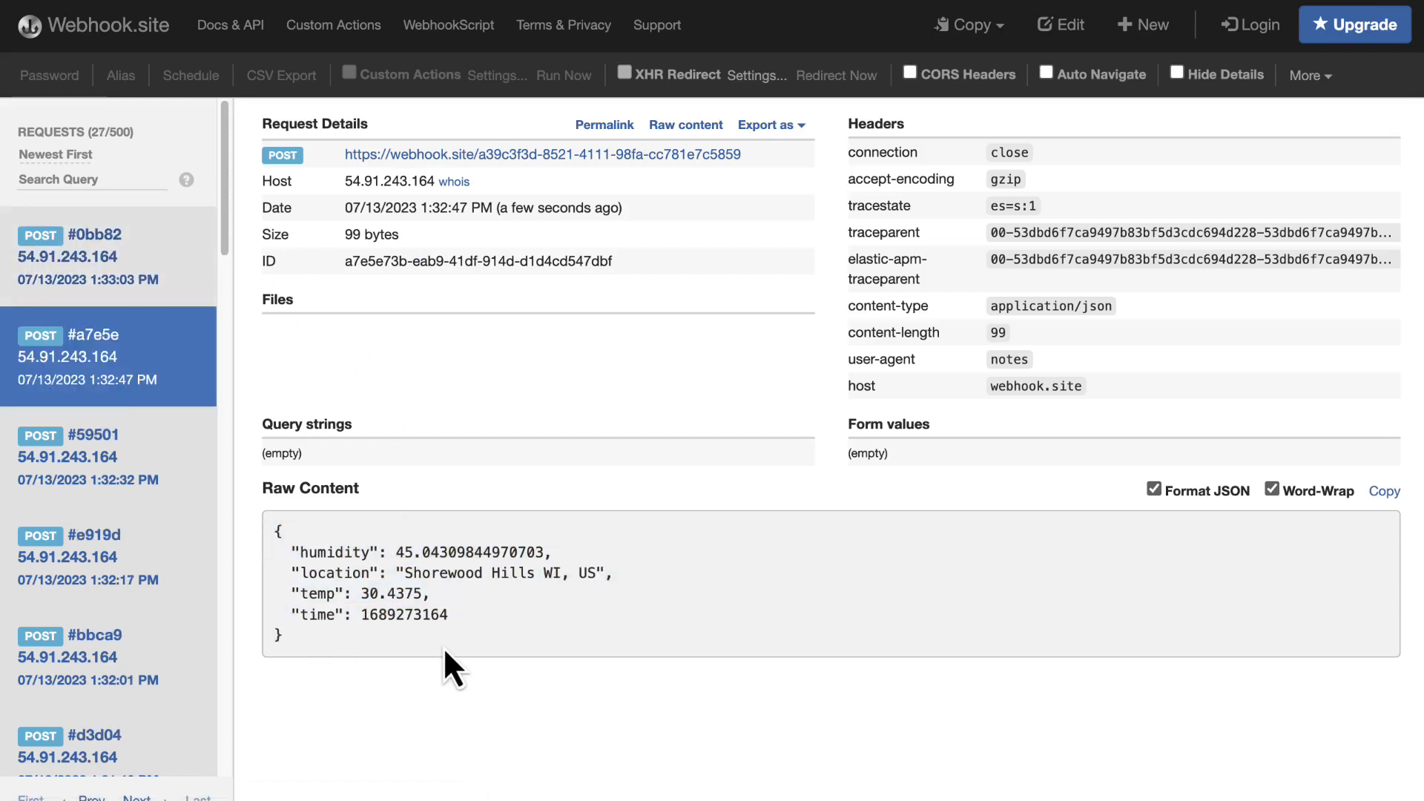